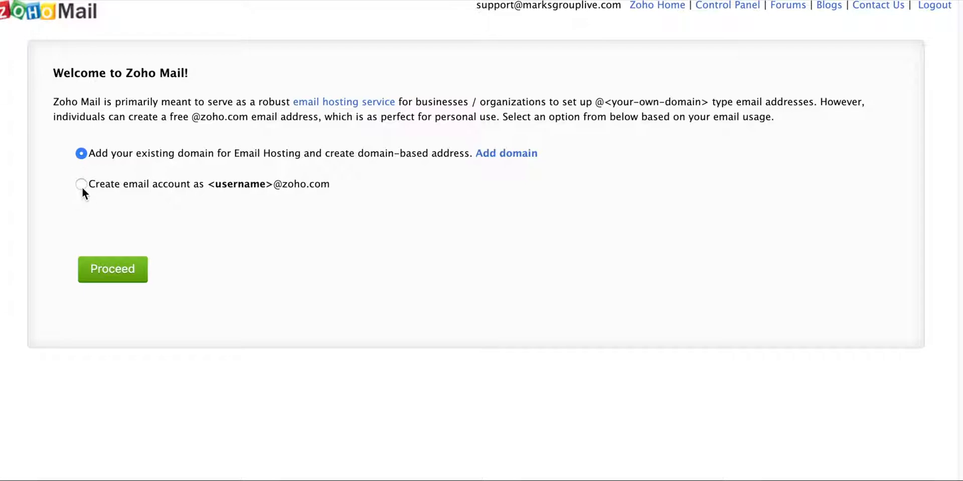
left_click(81, 184)
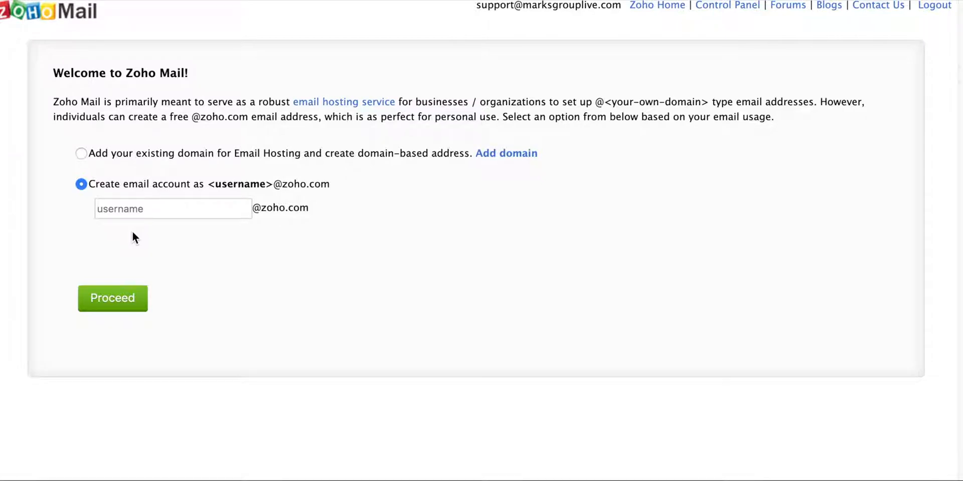
left_click(171, 208)
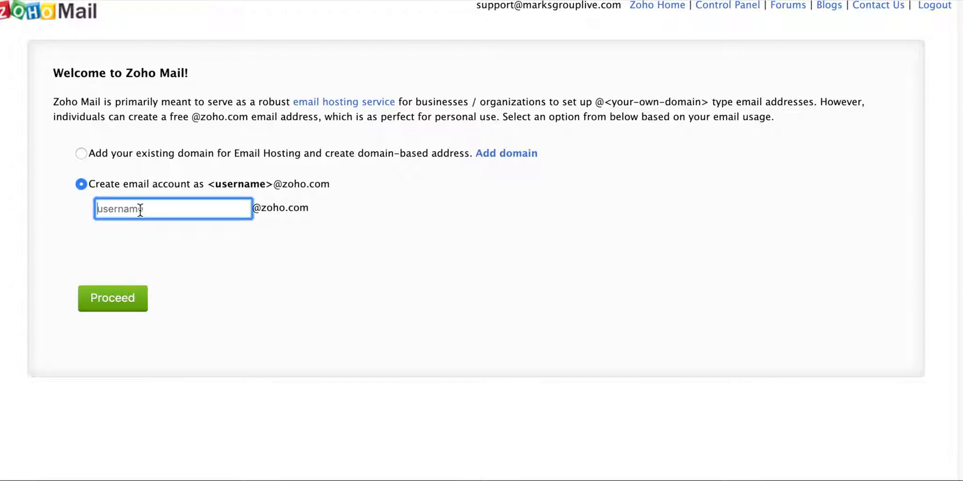
type("rachaelsocha1")
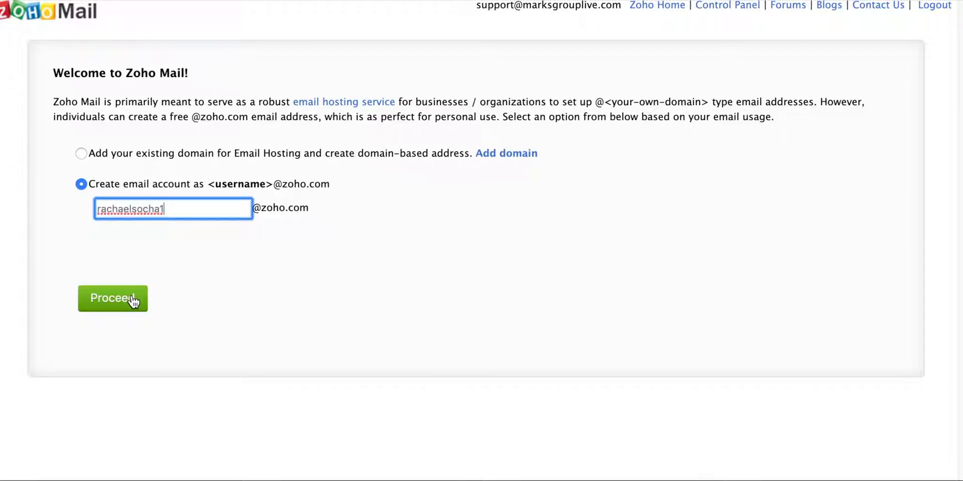
type("T")
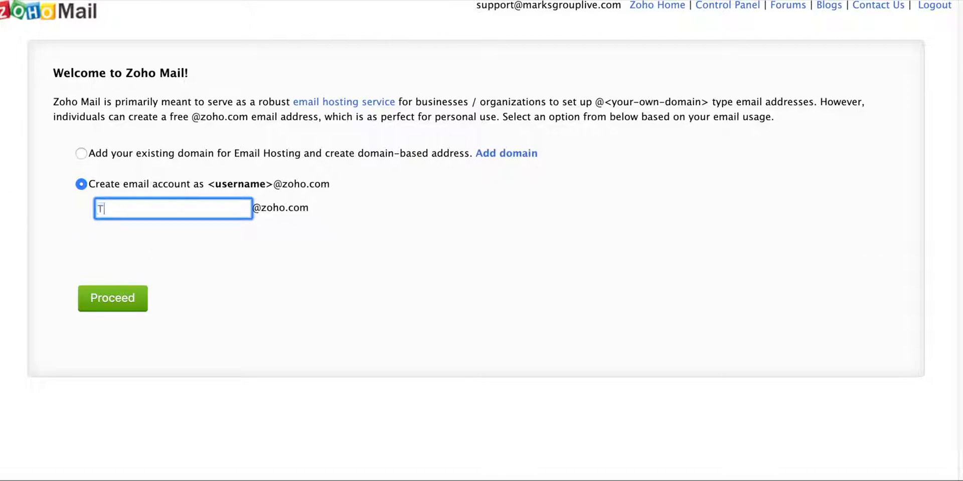
type("MGLive")
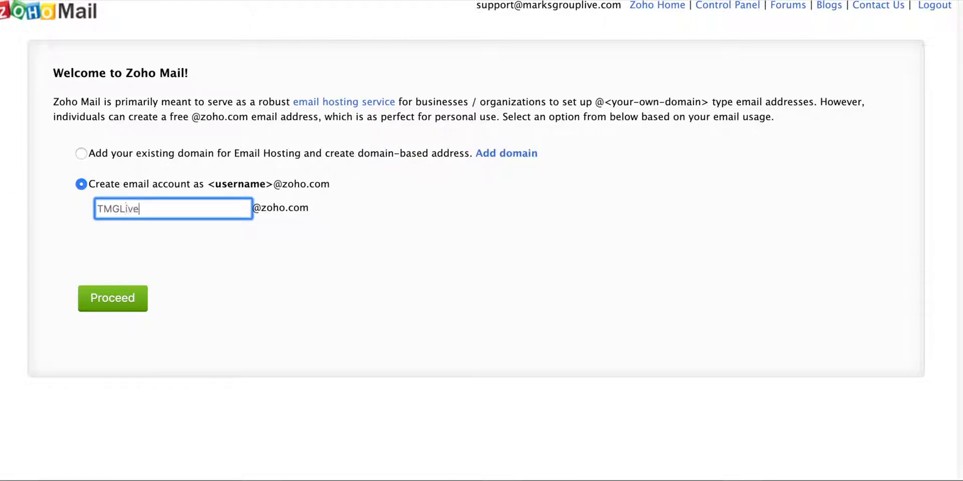
Submit the new account for creation with Proceed.
left_click(113, 298)
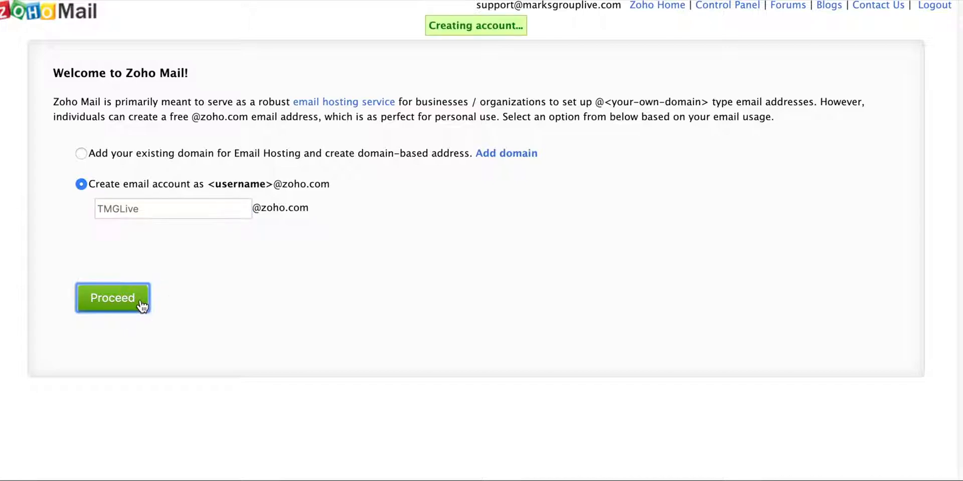
left_click(113, 298)
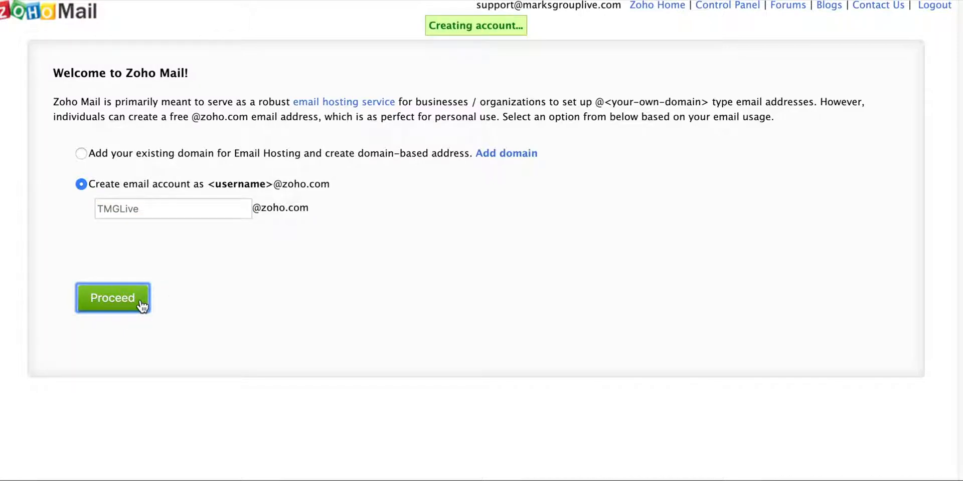
left_click(112, 298)
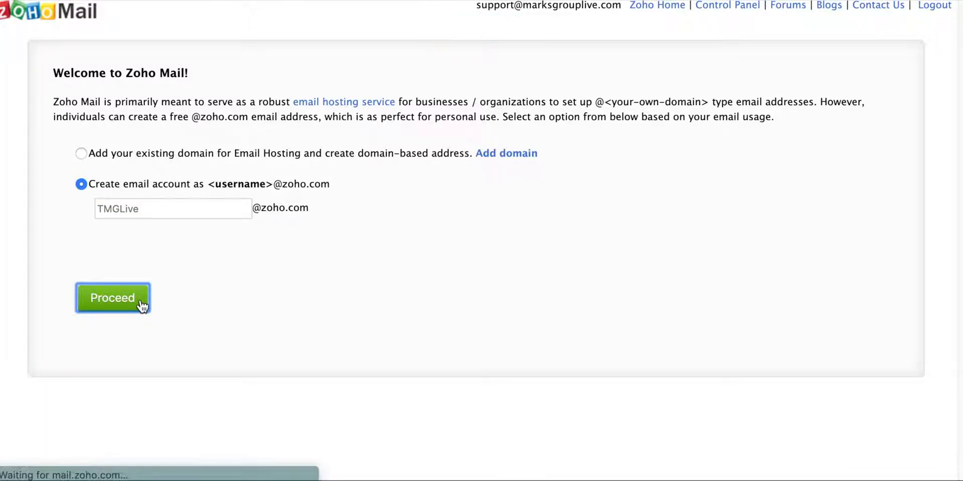
left_click(113, 298)
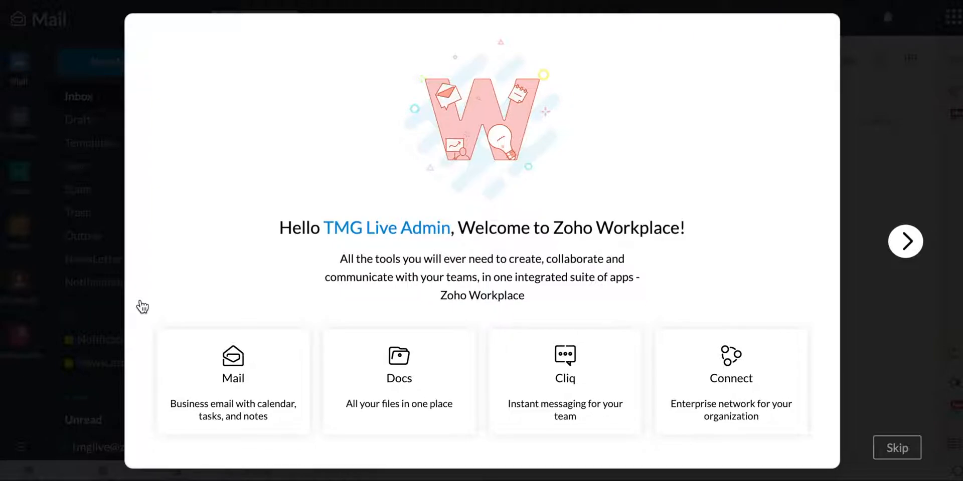
mouse_move(634, 259)
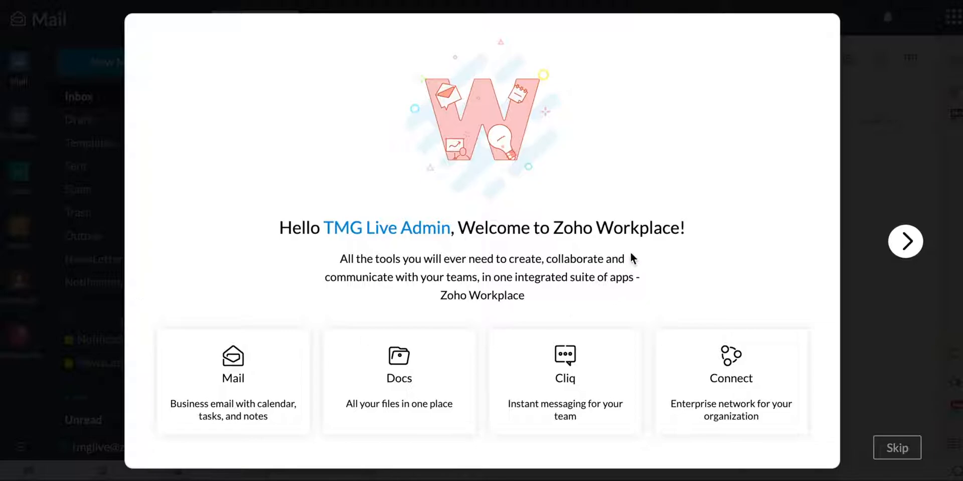
Advance past the welcome and locale steps with the time zone set to US Eastern.
left_click(904, 242)
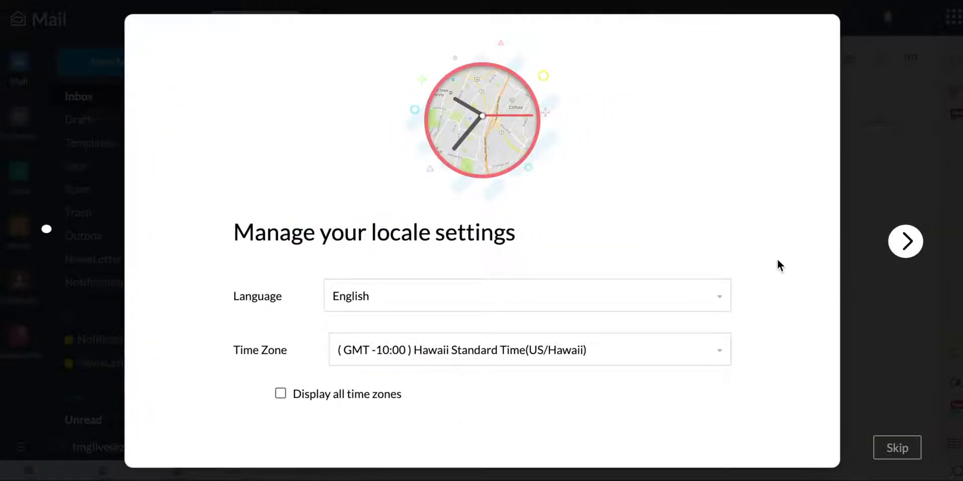
mouse_move(481, 283)
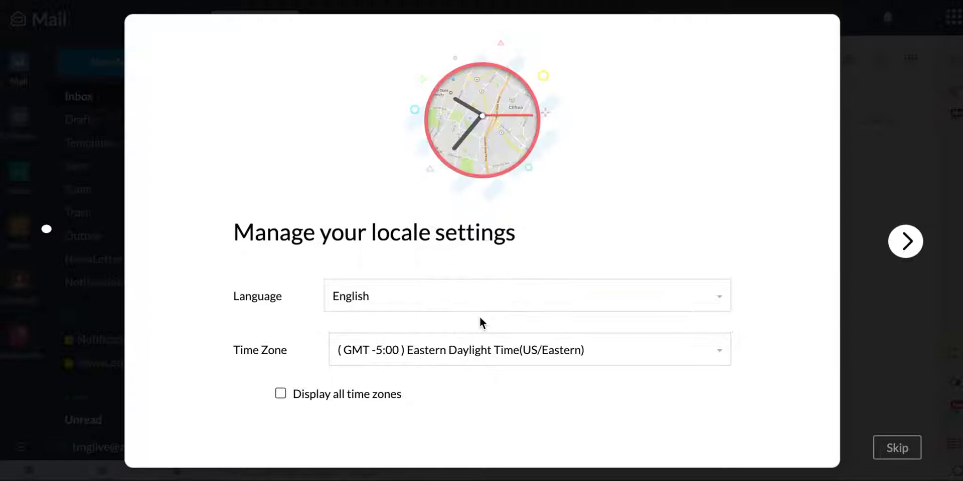
mouse_move(919, 272)
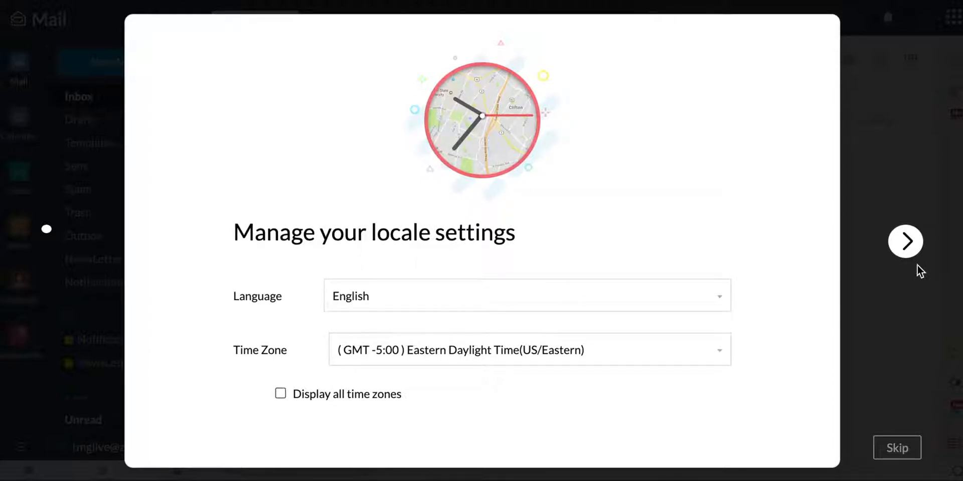
left_click(904, 240)
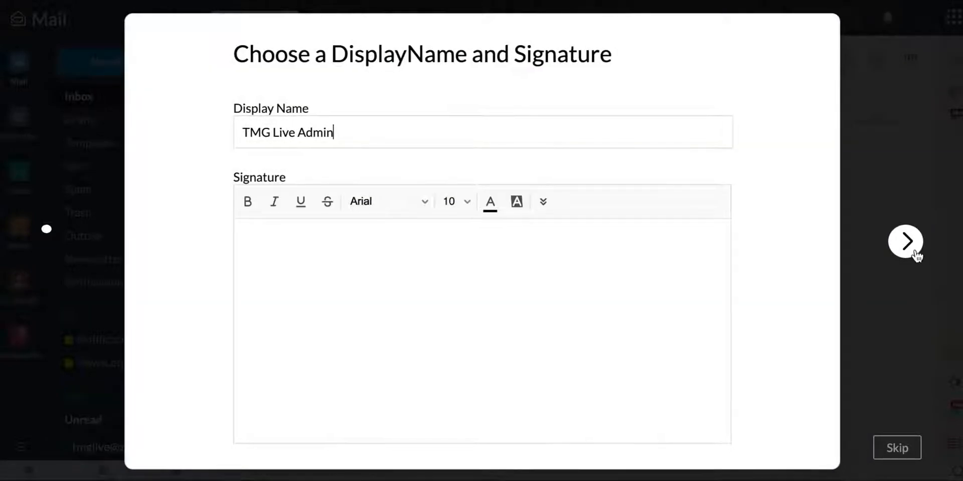
mouse_move(872, 231)
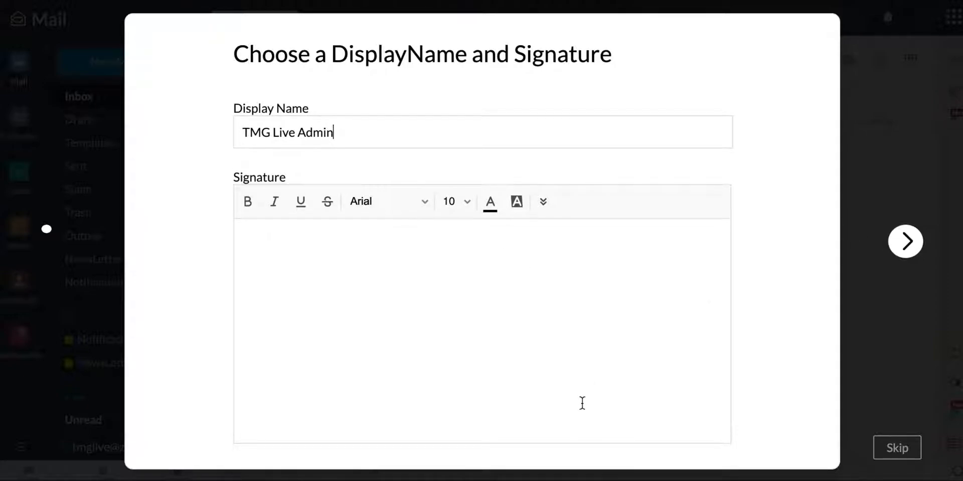
Add 'Rach' as the signature and continue to the inbox theme step.
type("Rachael Socha")
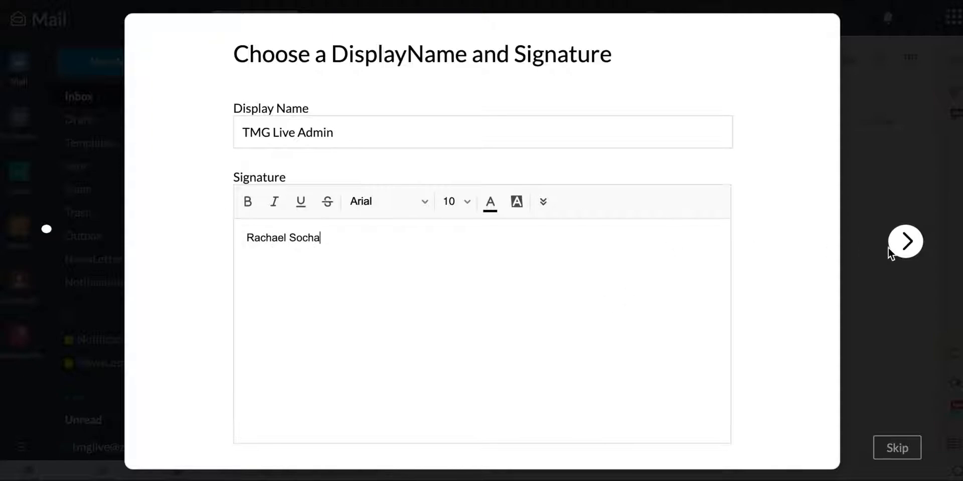
left_click(904, 242)
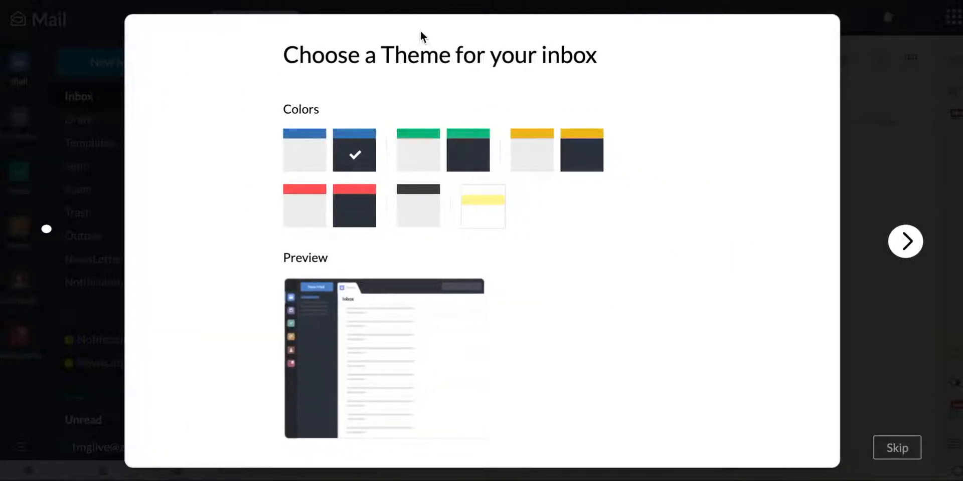
Apply the light yellow inbox theme, finish setup, and skip the welcome tour into the inbox.
left_click(532, 150)
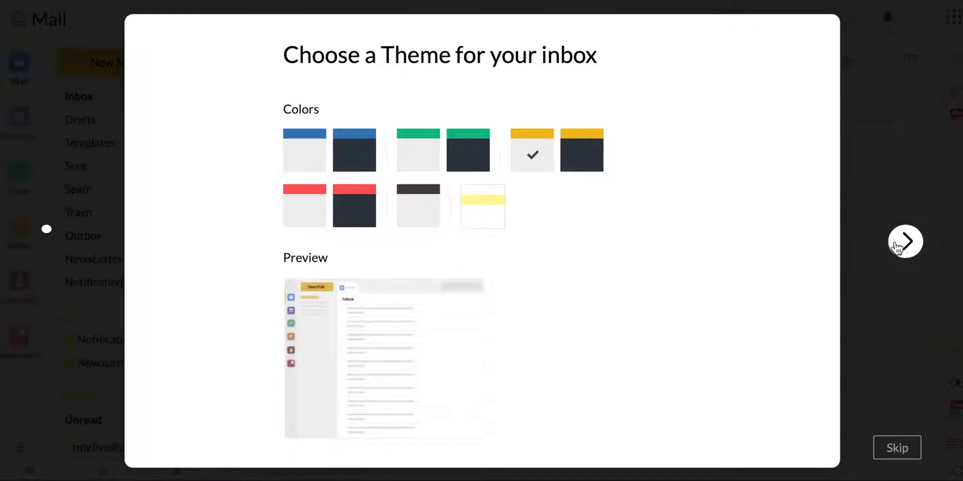
left_click(905, 242)
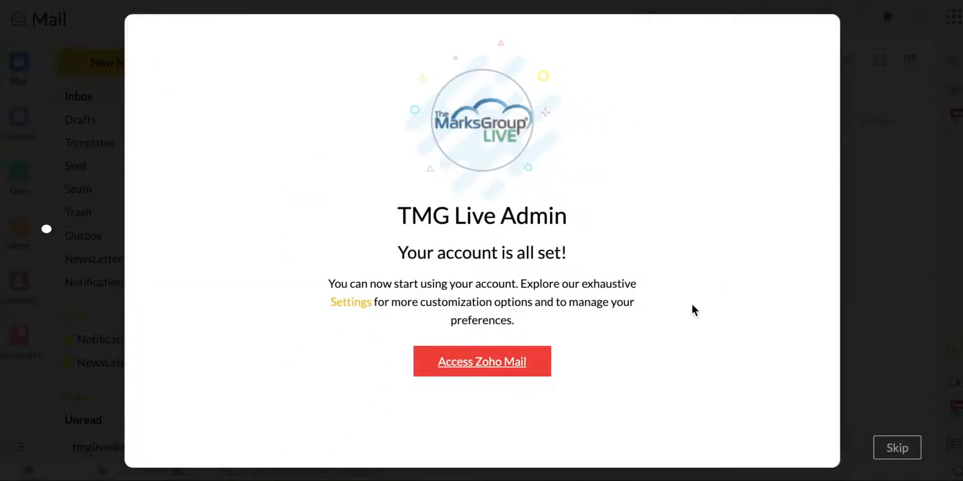
left_click(482, 361)
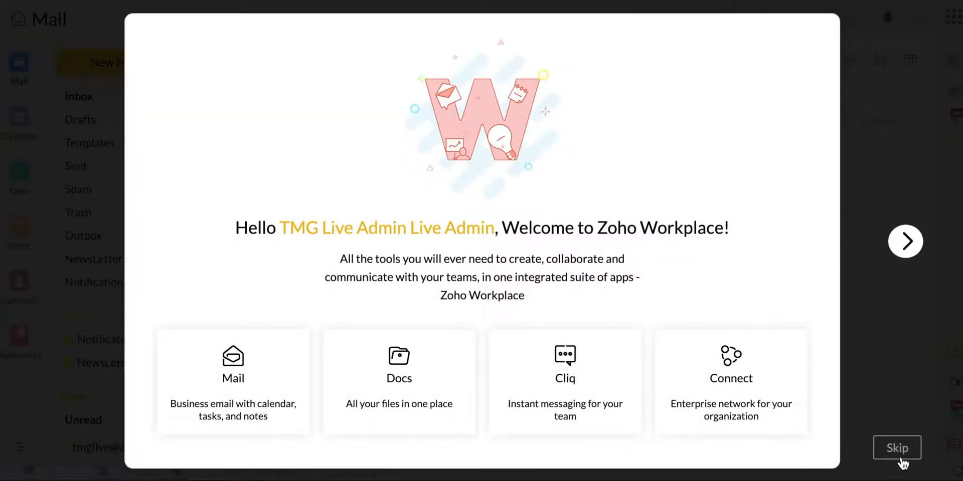
left_click(897, 447)
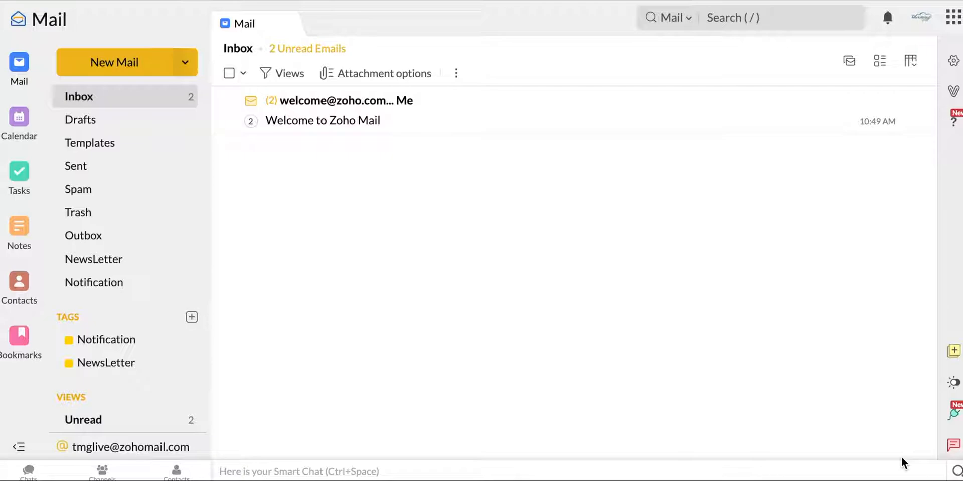
mouse_move(114, 63)
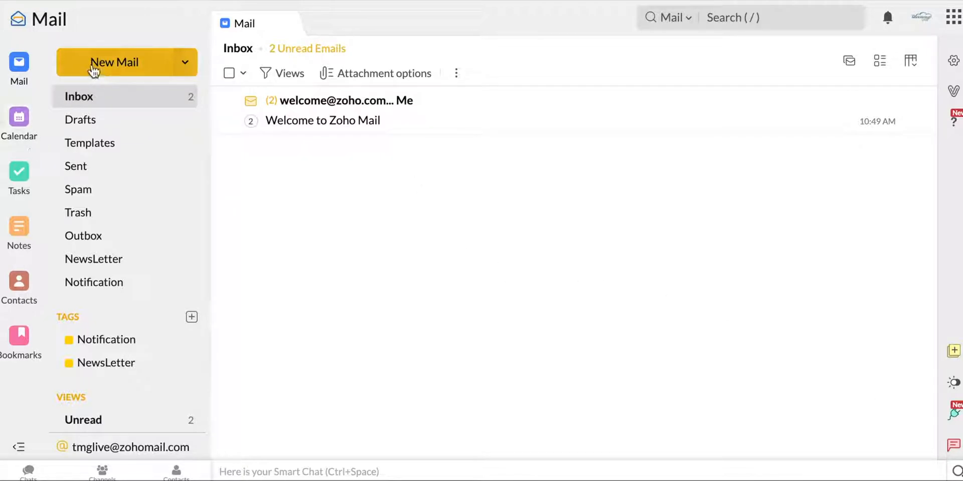
Start a blank new message, then show the empty Drafts folder.
left_click(114, 62)
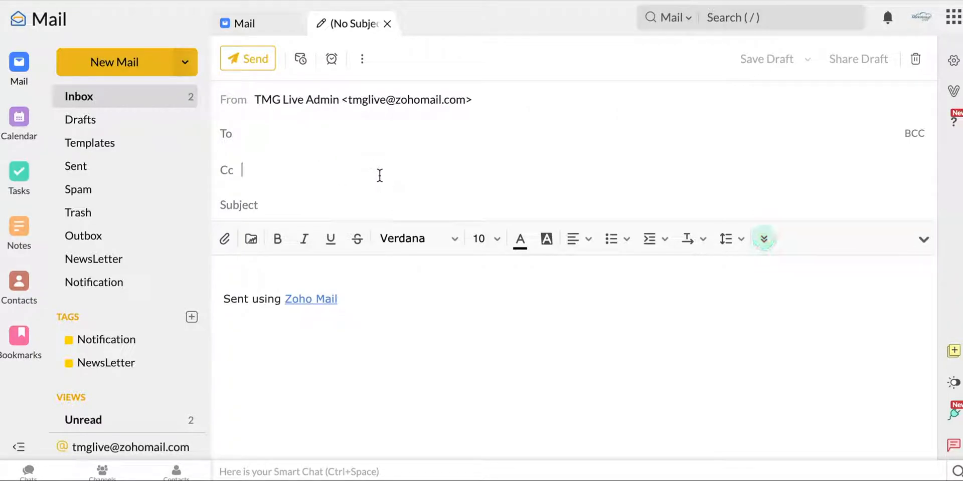
mouse_move(430, 309)
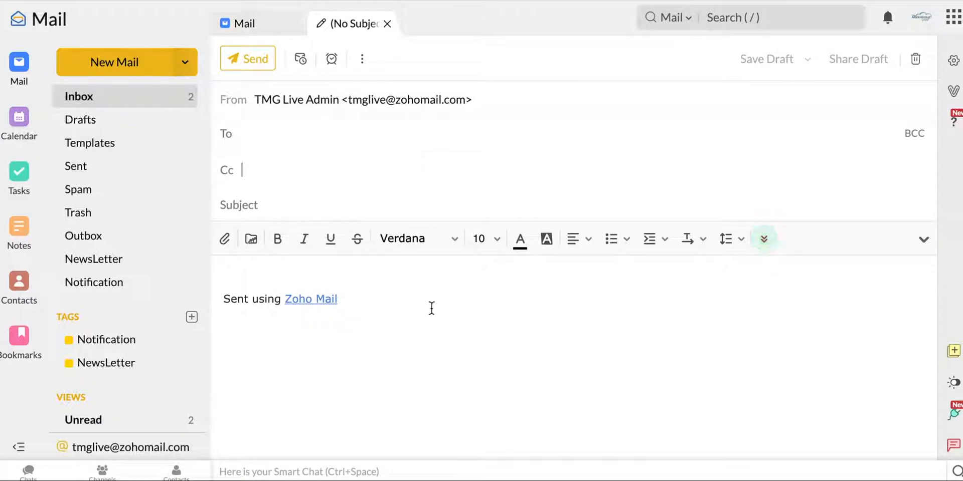
mouse_move(150, 187)
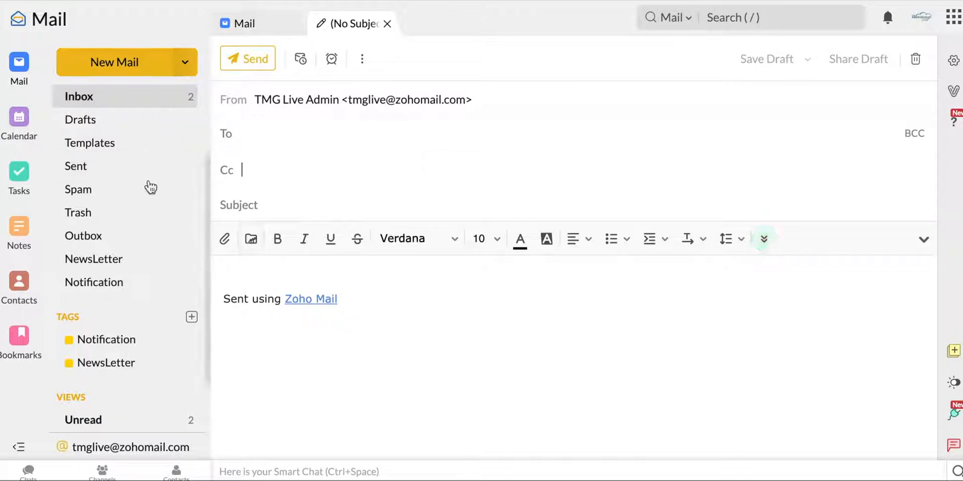
left_click(80, 119)
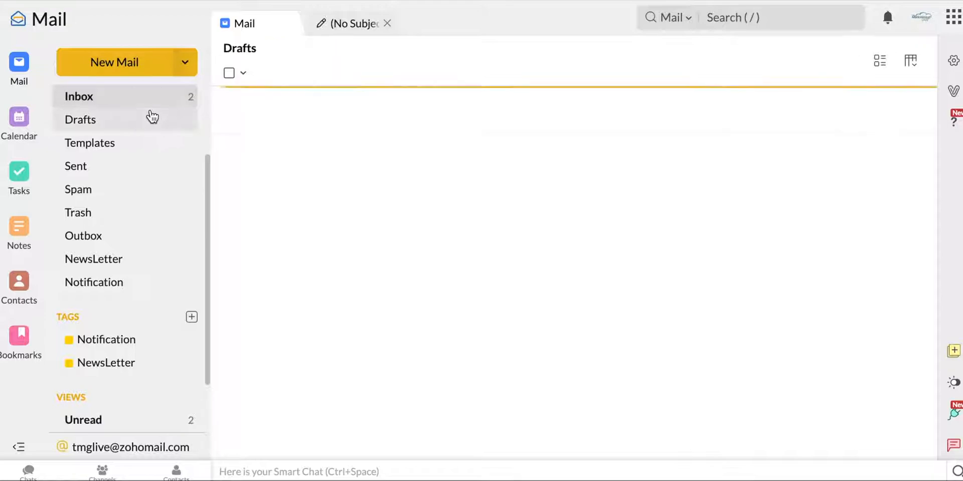
View the empty Templates folder and close the Create Template form unsaved.
left_click(89, 143)
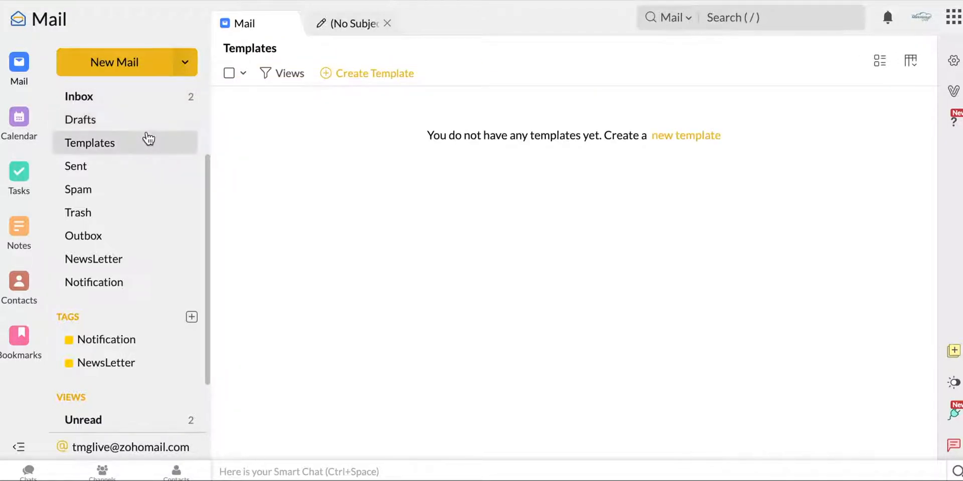
mouse_move(348, 64)
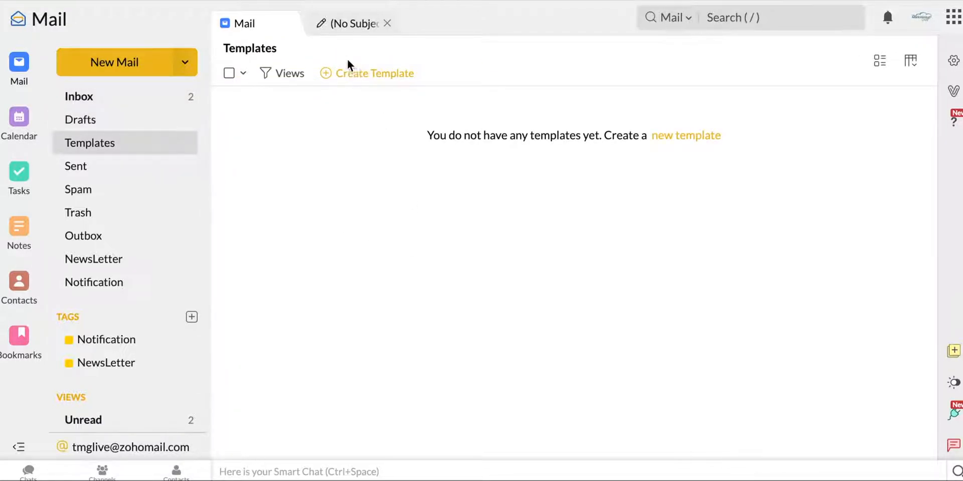
left_click(374, 73)
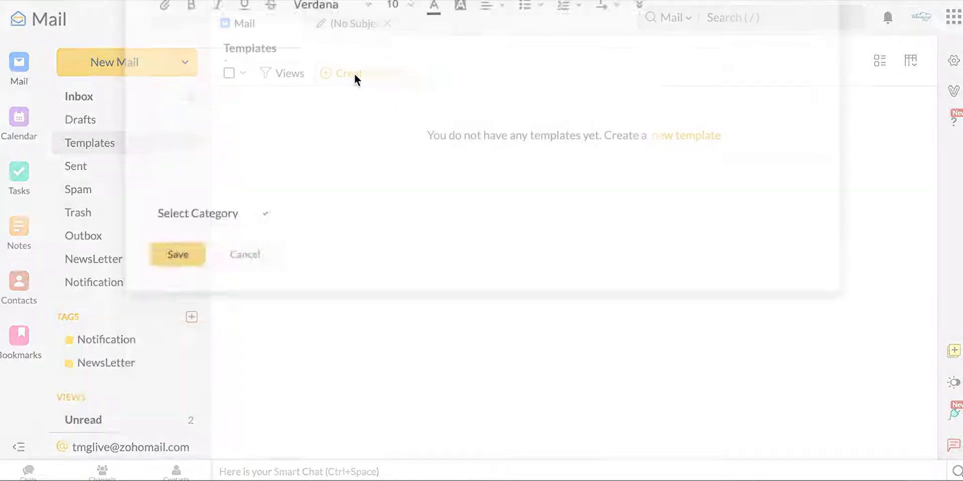
left_click(347, 73)
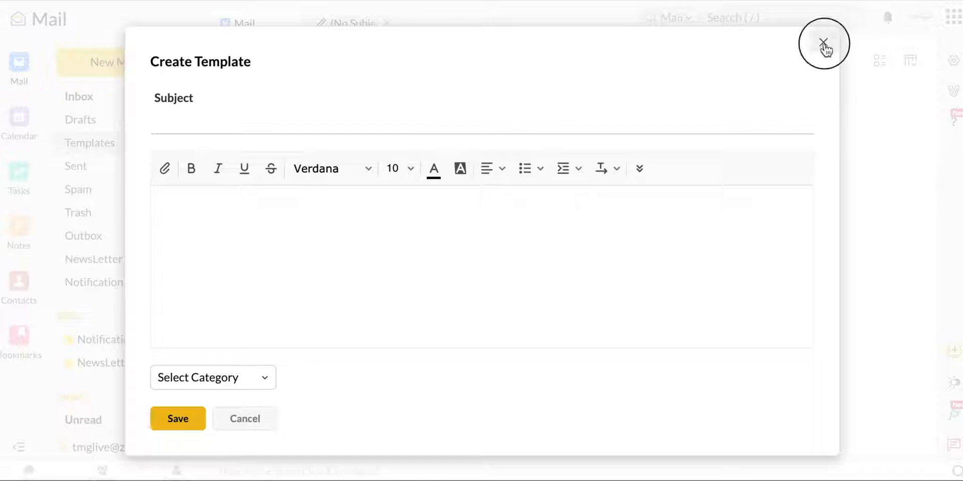
left_click(824, 43)
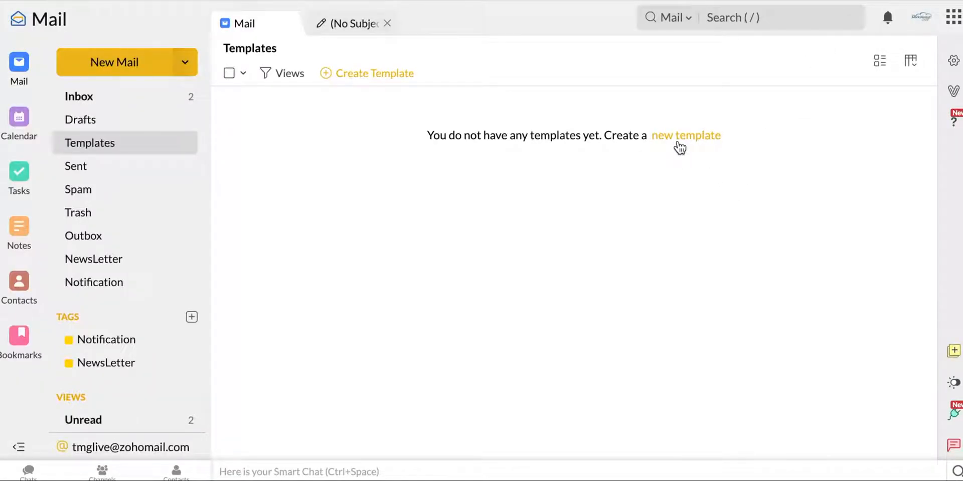
Reopen and close the new template form again, then move to the Sent folder.
left_click(686, 135)
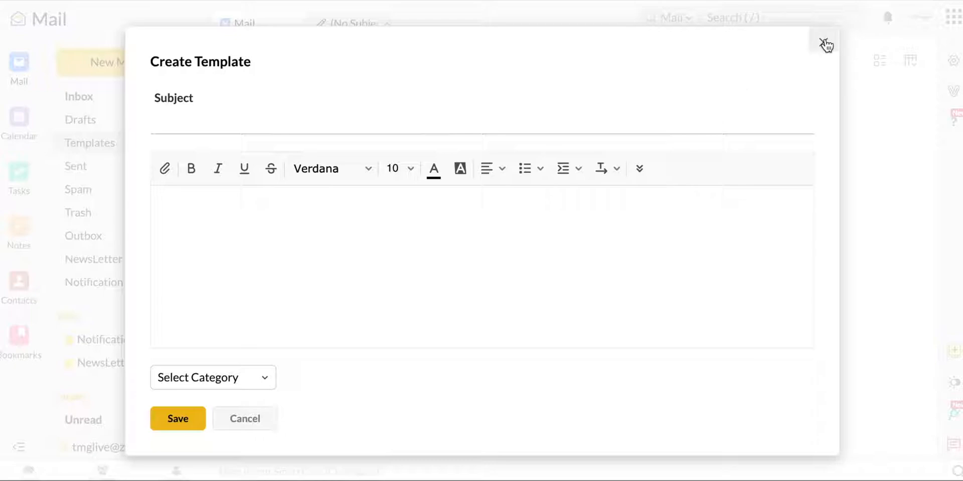
left_click(825, 45)
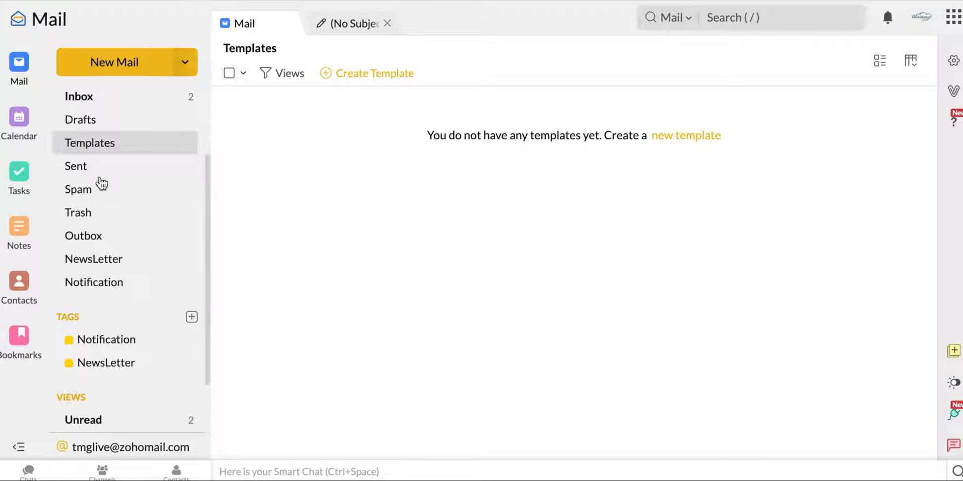
left_click(75, 166)
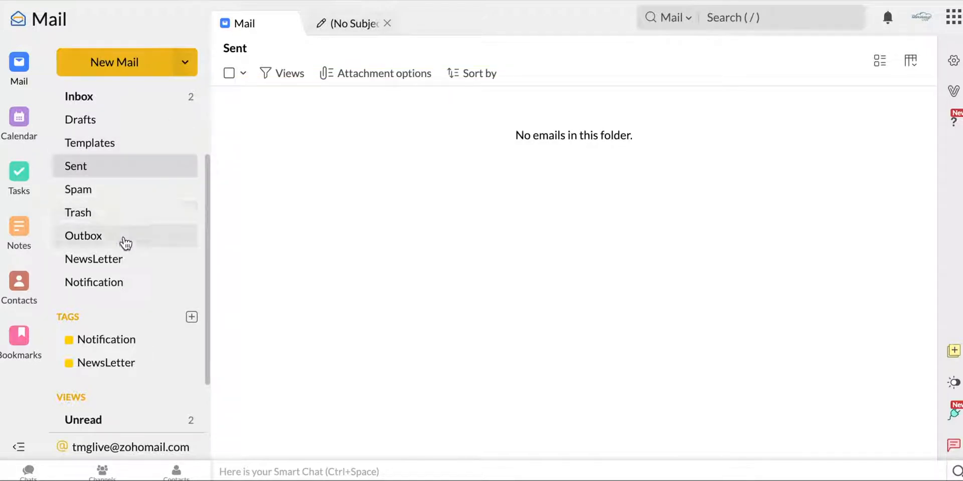
Check the empty Outbox and Notification folders, then return to the Inbox.
left_click(94, 259)
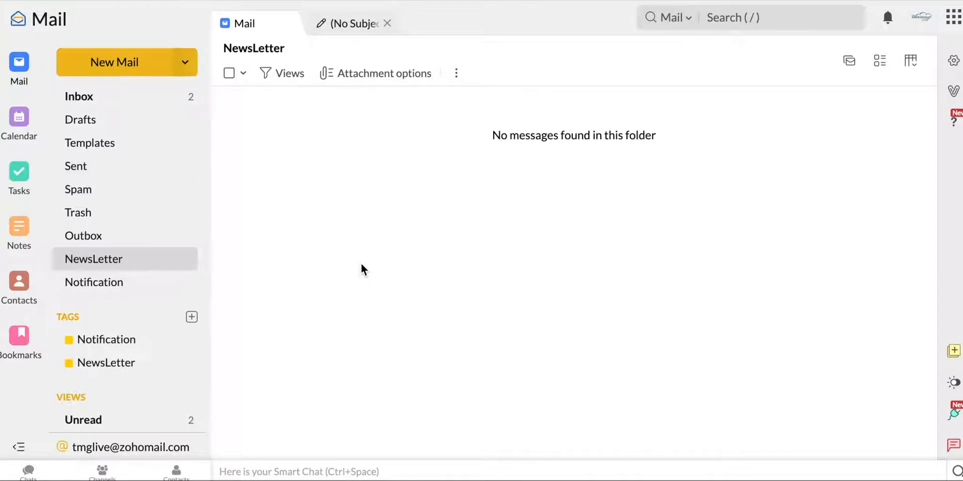
mouse_move(159, 295)
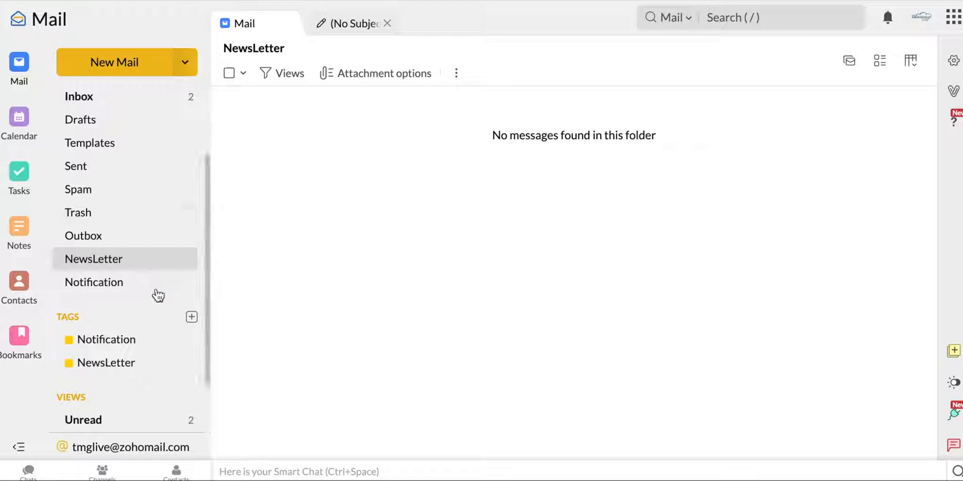
left_click(95, 282)
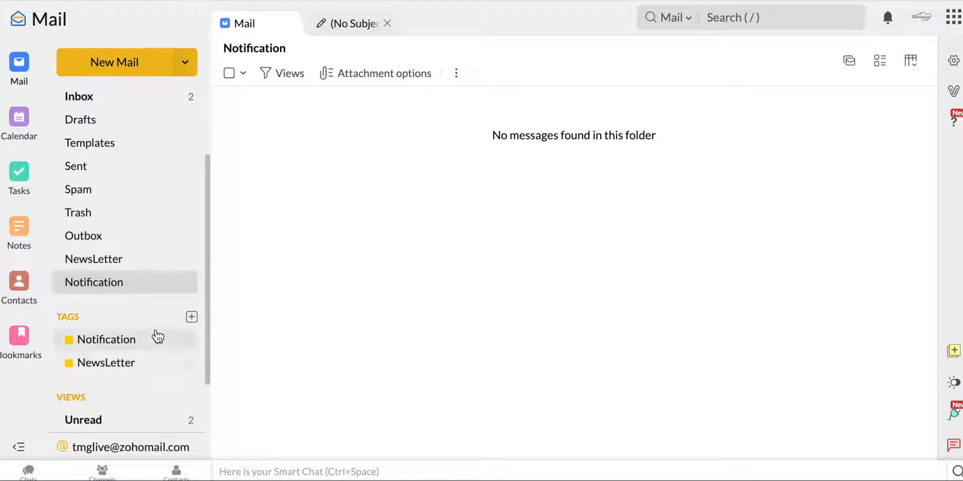
mouse_move(189, 244)
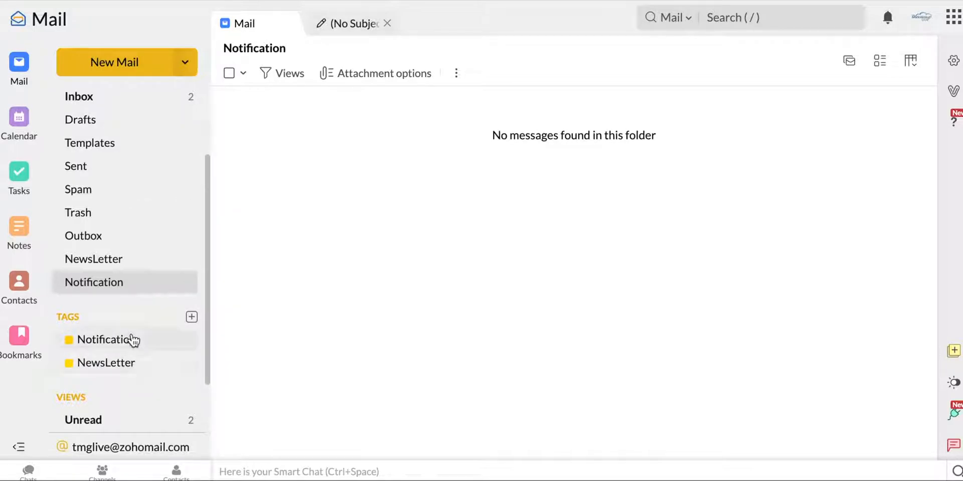
mouse_move(106, 344)
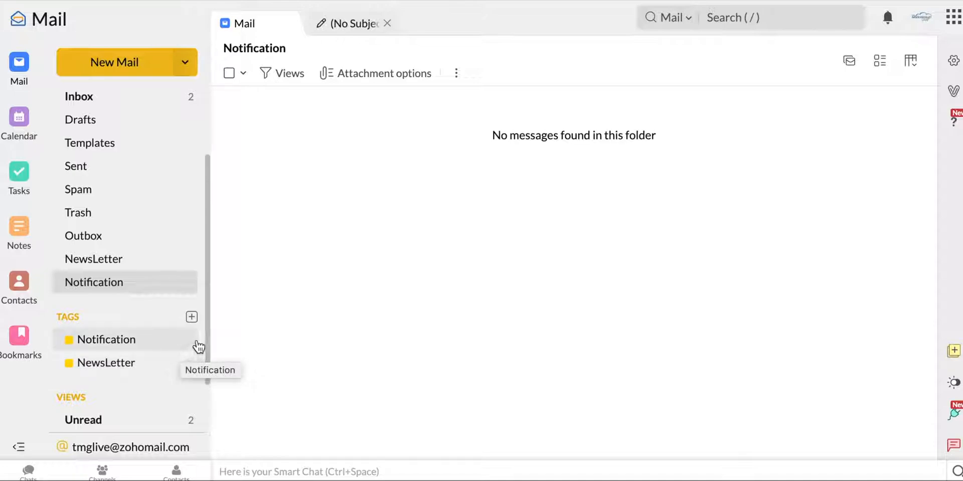
left_click(78, 96)
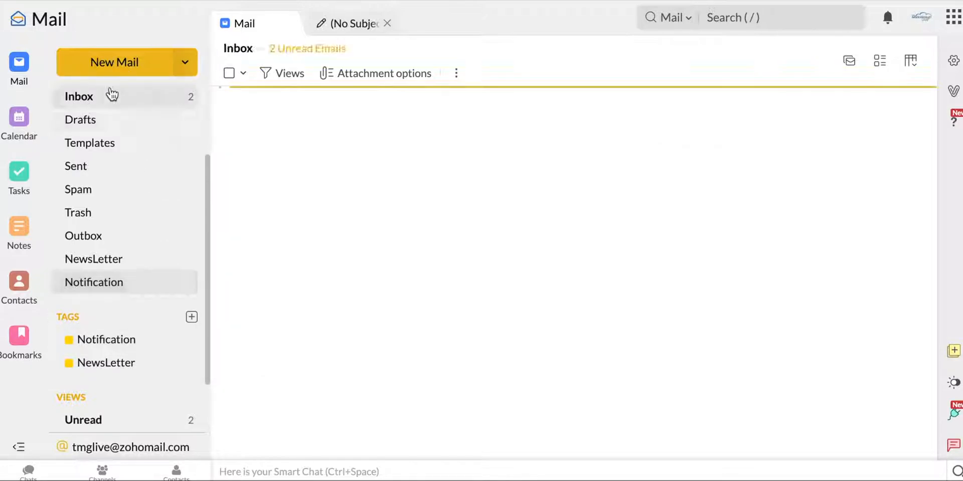
Read the Welcome to Zoho Mail message and view its Tag as options.
left_click(78, 96)
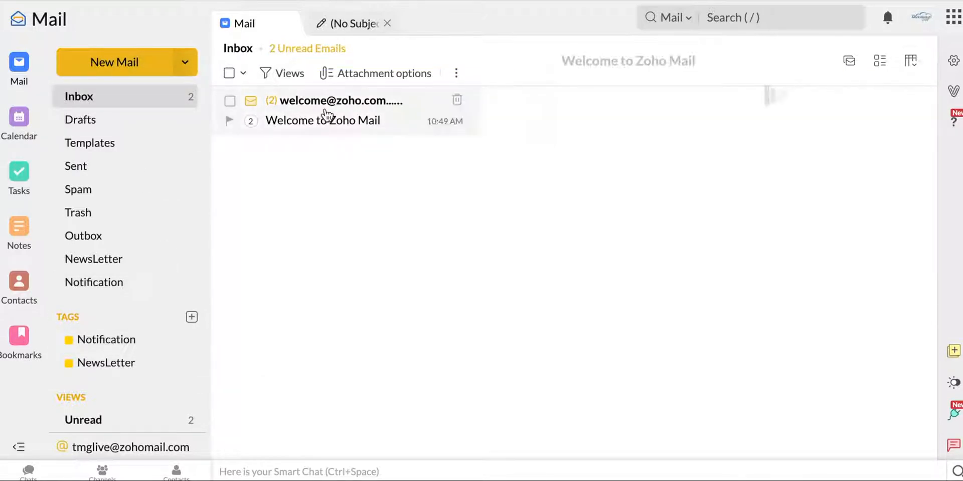
left_click(322, 120)
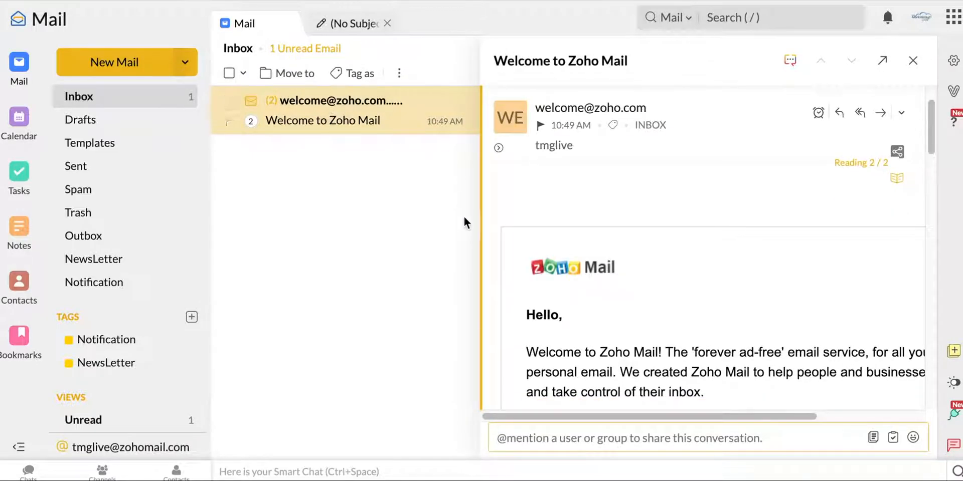
scroll("down", 3)
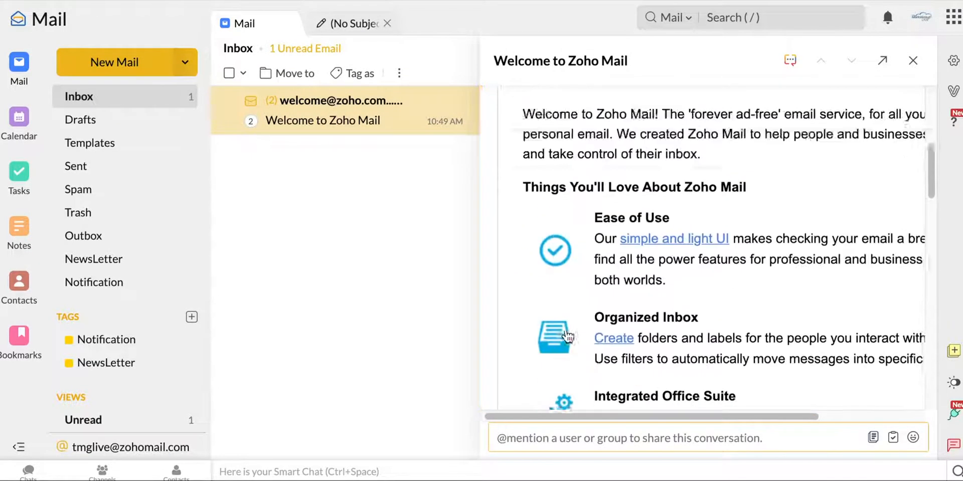
left_click(358, 74)
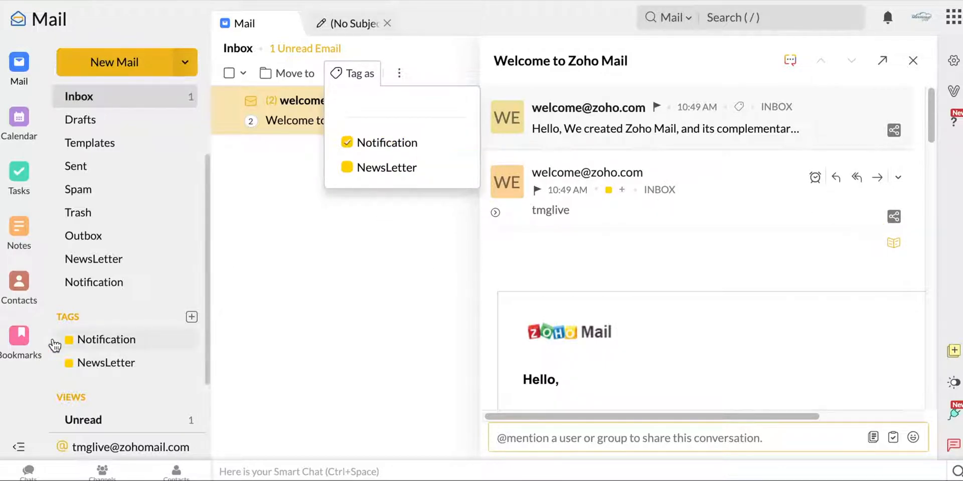
Review the Notification-tagged and All messages views, then switch to Calendar.
left_click(105, 340)
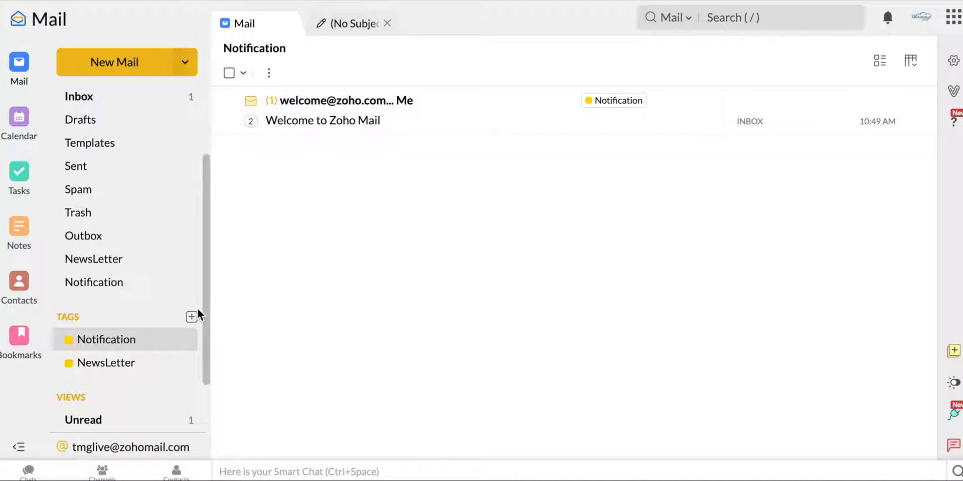
scroll("down", 3)
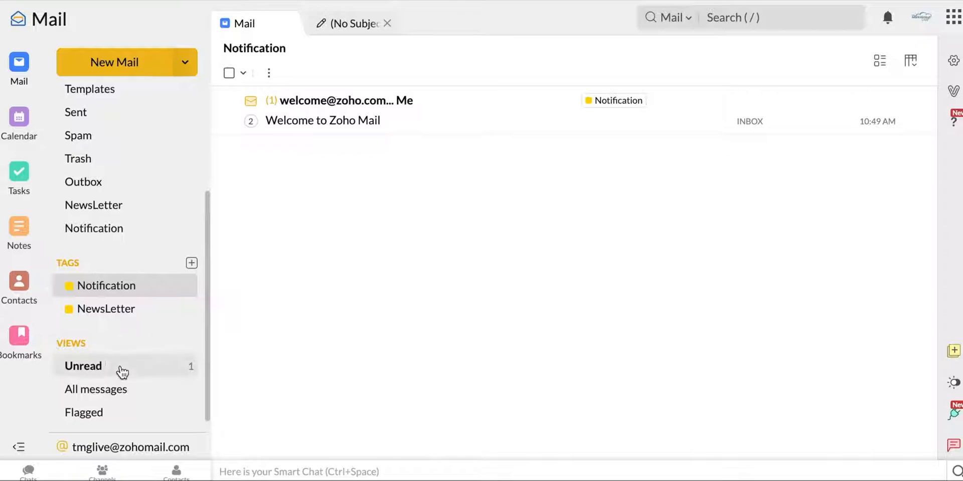
left_click(96, 389)
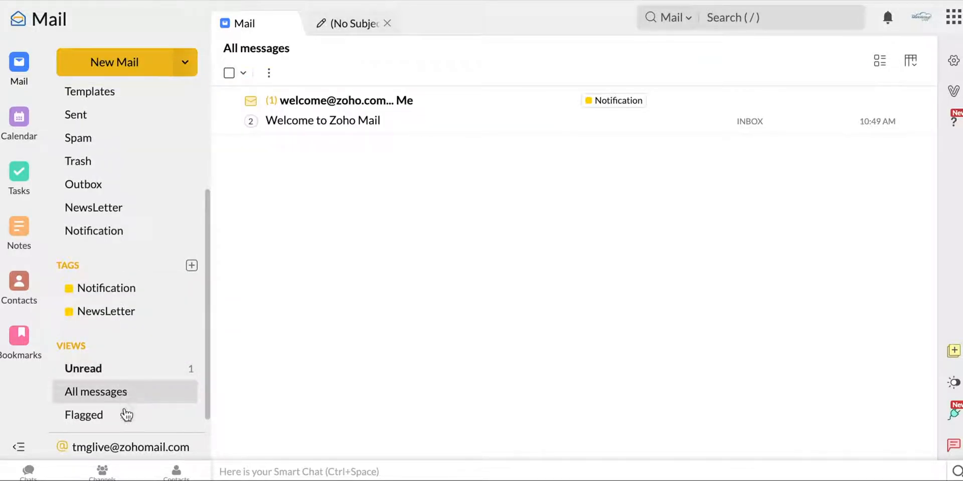
mouse_move(129, 437)
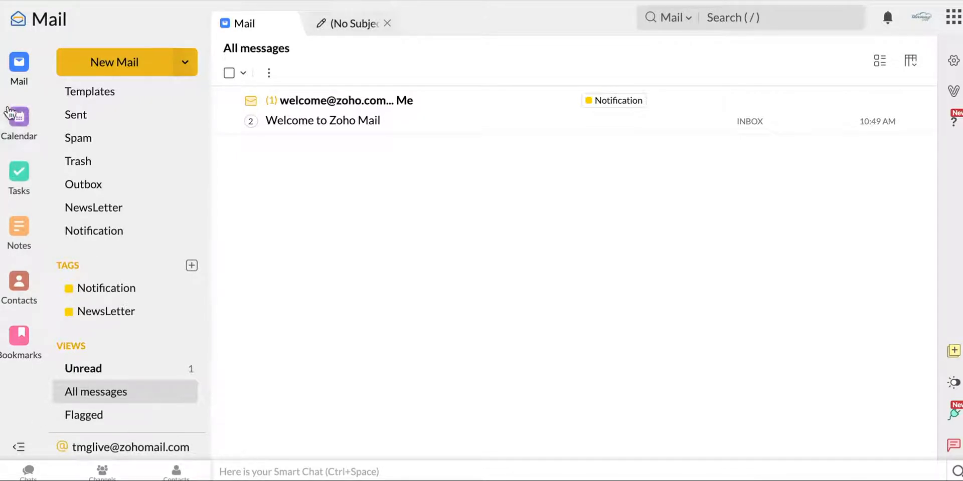
left_click(18, 121)
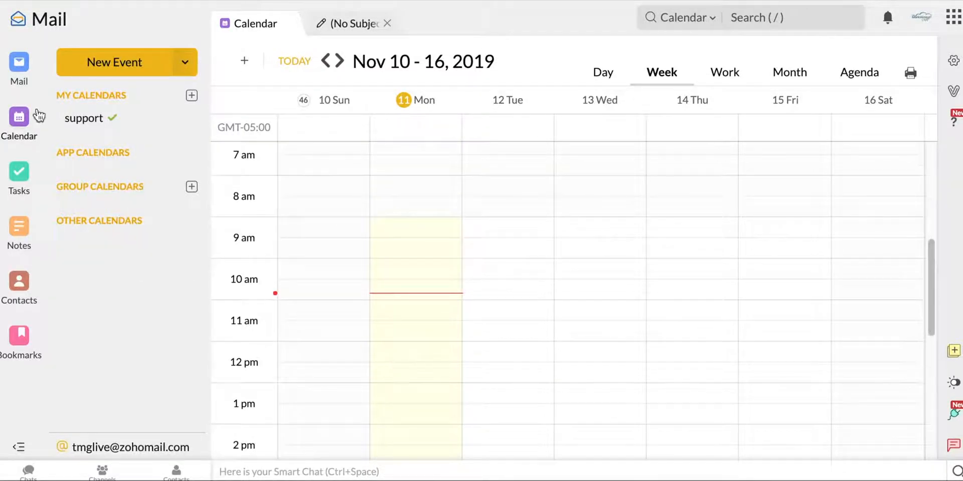
mouse_move(193, 323)
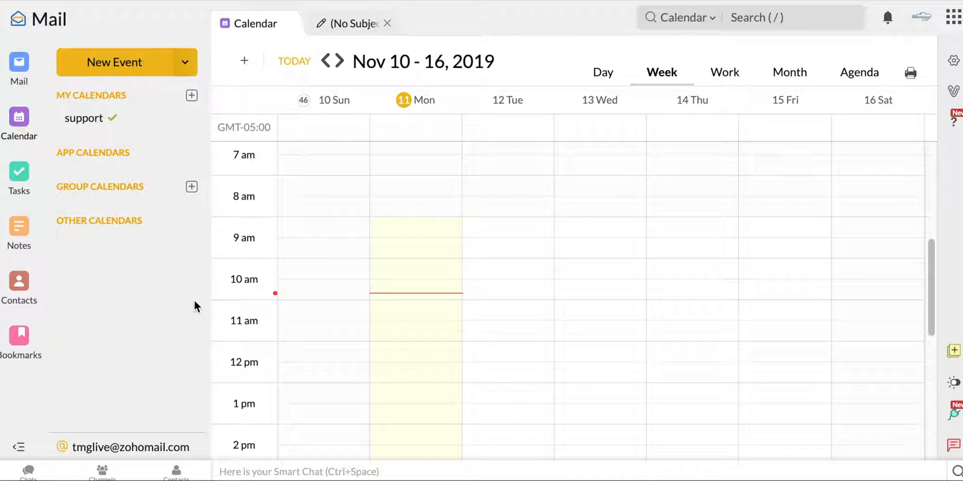
mouse_move(332, 284)
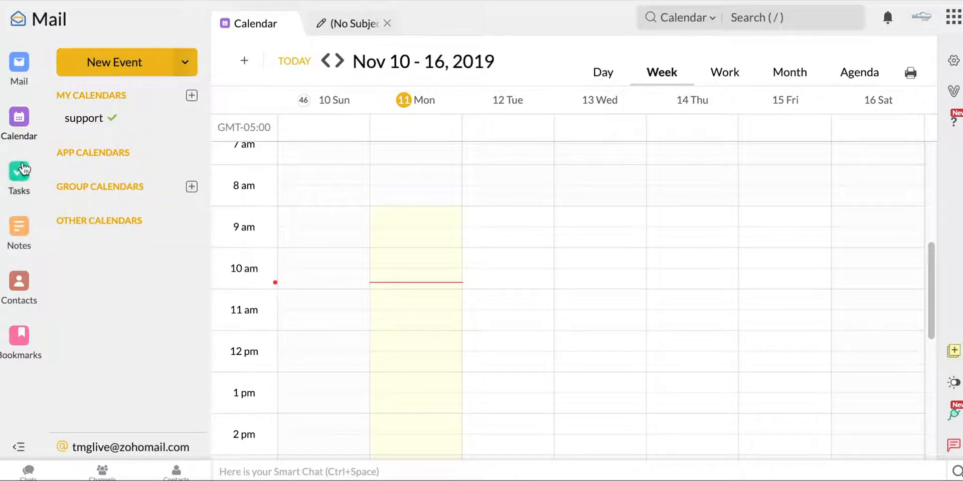
Switch from the calendar week to the Tasks 'Assigned to me' view.
left_click(18, 178)
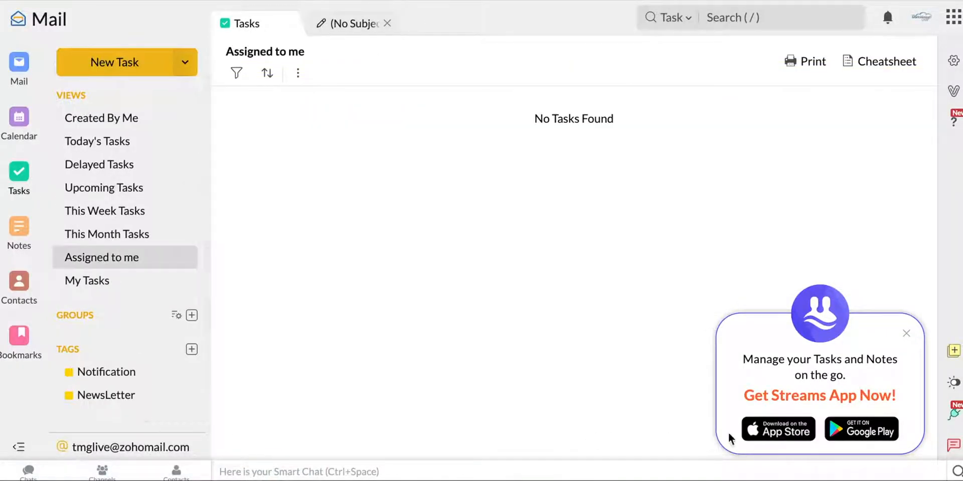
Dismiss the mobile app promo and visit Notes, Contacts and Bookmarks.
left_click(906, 333)
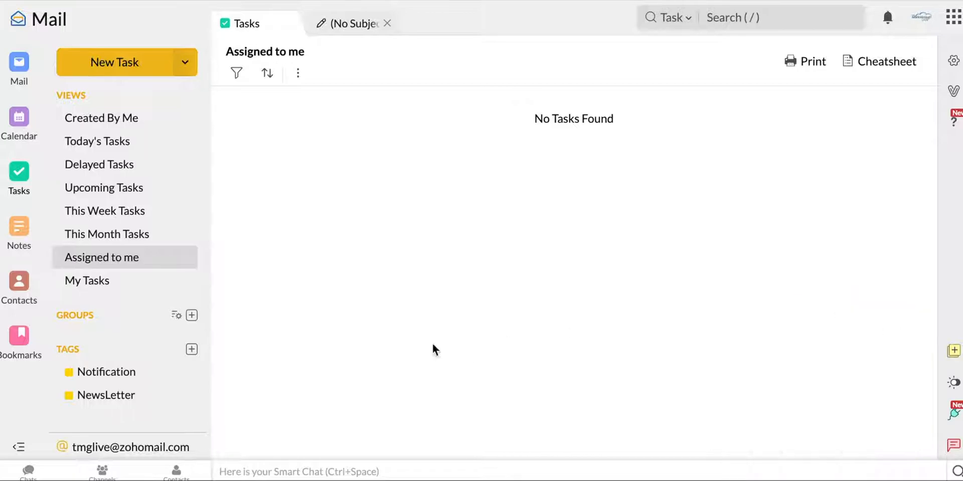
left_click(19, 231)
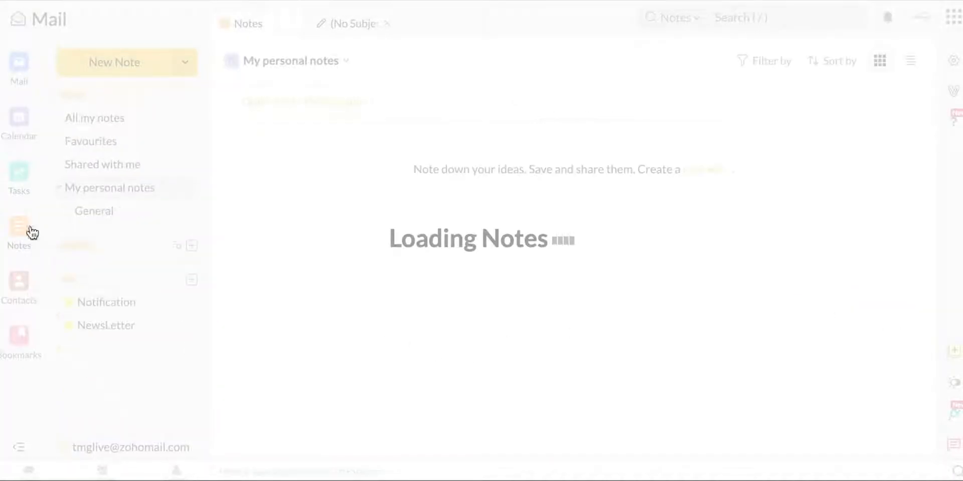
left_click(18, 283)
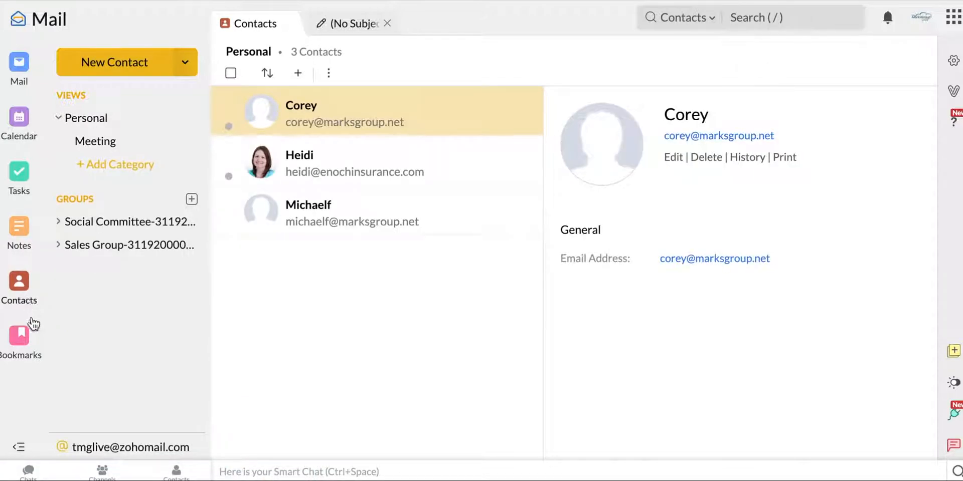
mouse_move(425, 296)
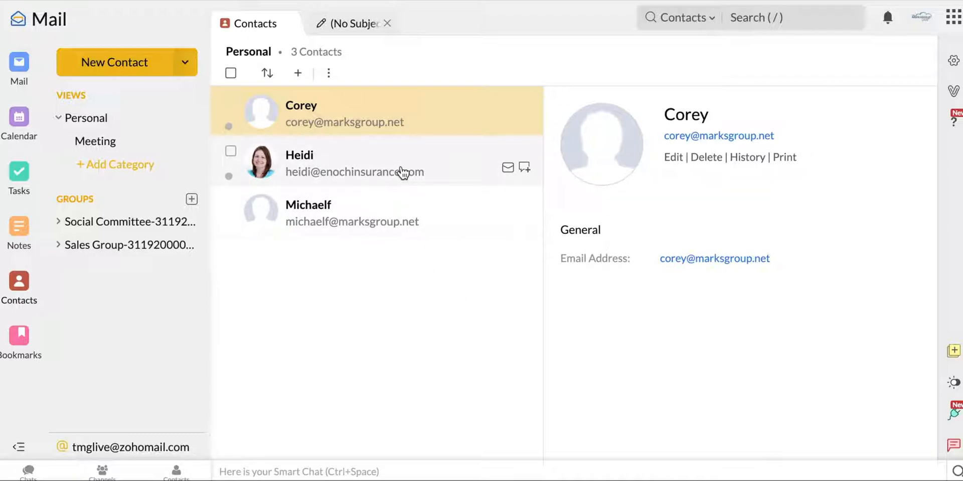
left_click(18, 335)
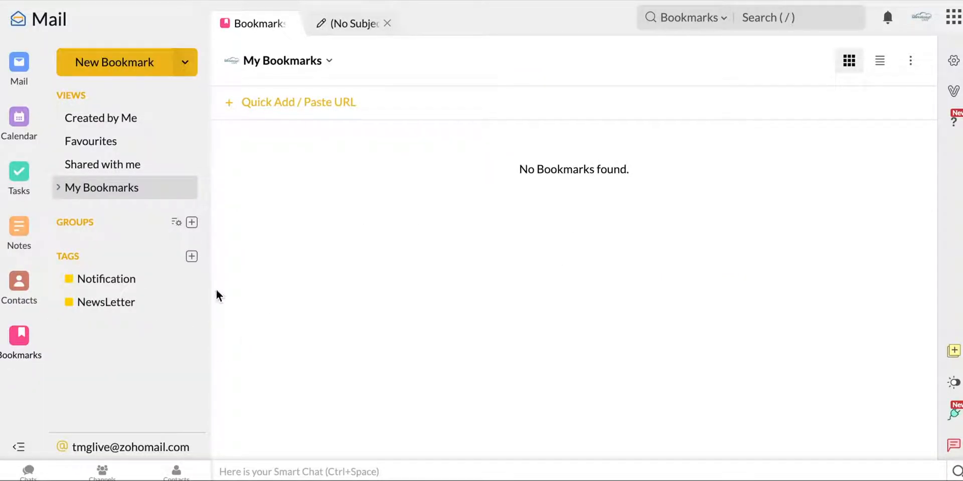
mouse_move(362, 340)
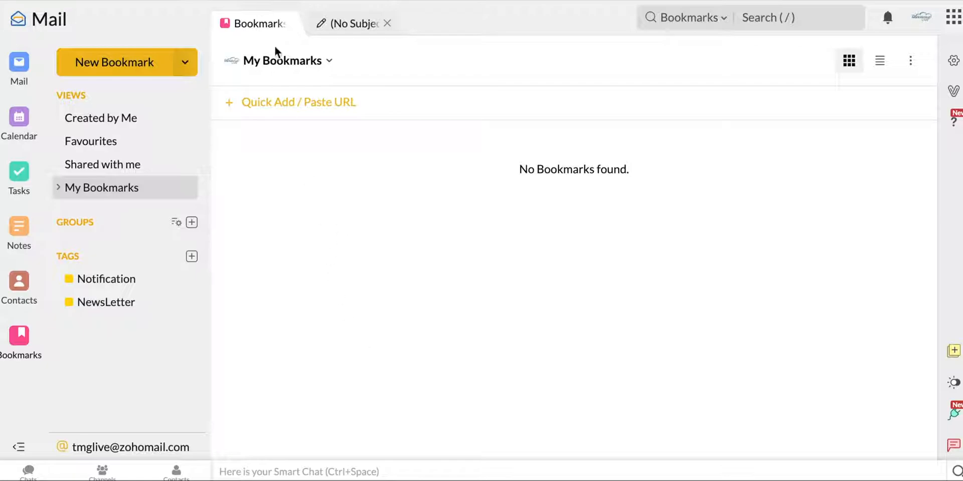
mouse_move(324, 163)
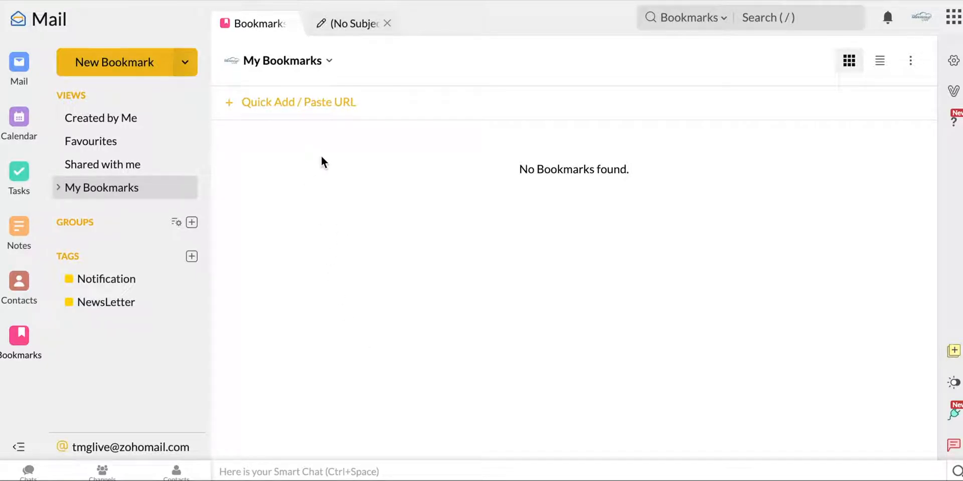
mouse_move(318, 144)
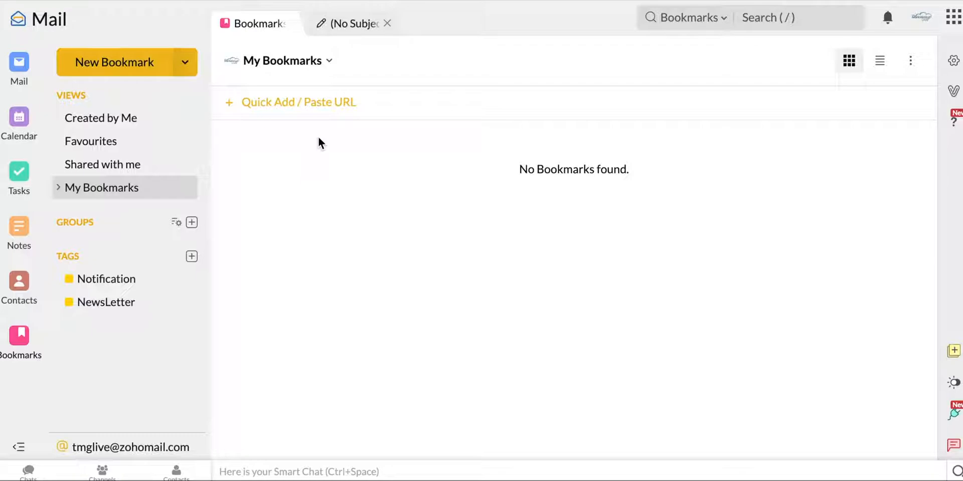
mouse_move(324, 128)
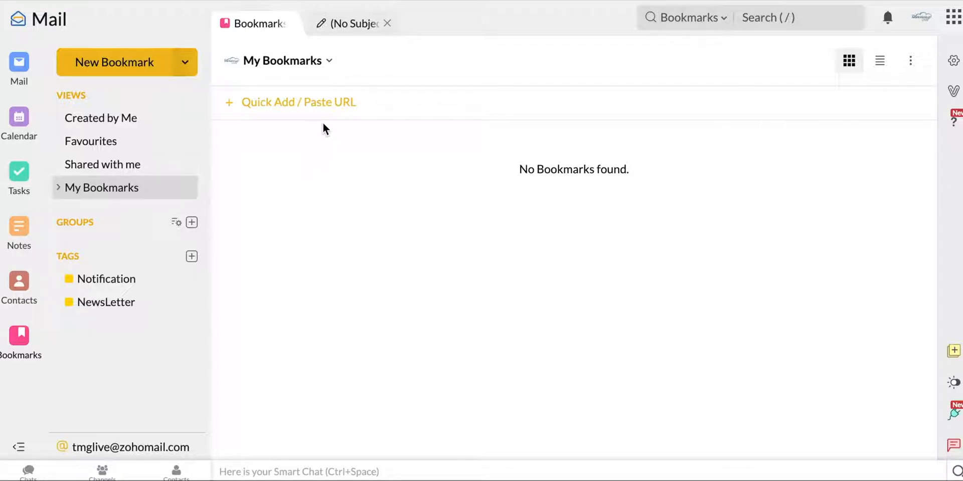
mouse_move(942, 150)
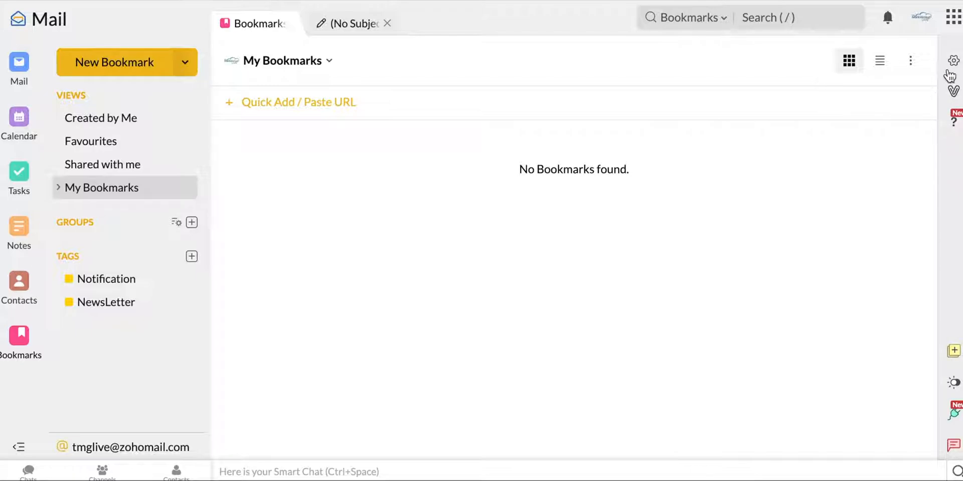
Show the Settings overview with My Account, System, Keyboard Shortcuts, Mail View, Compose and Offline groups.
left_click(953, 60)
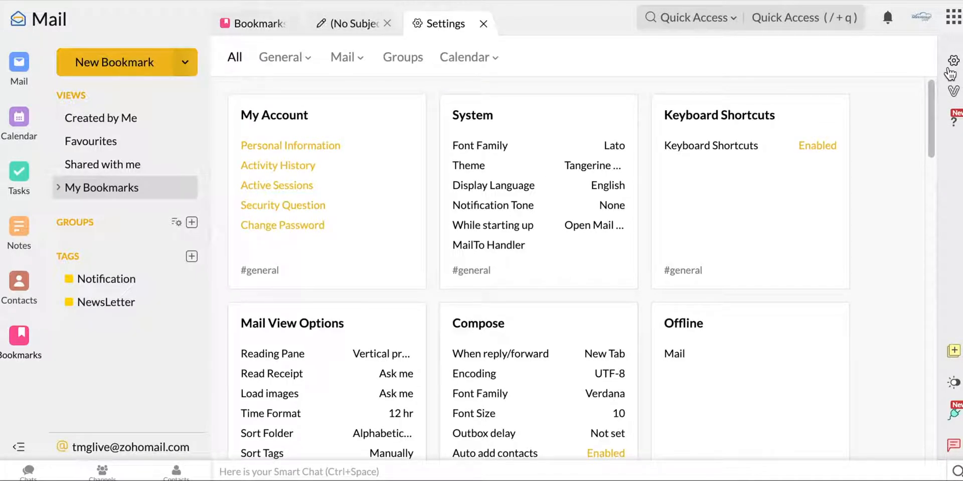
mouse_move(580, 307)
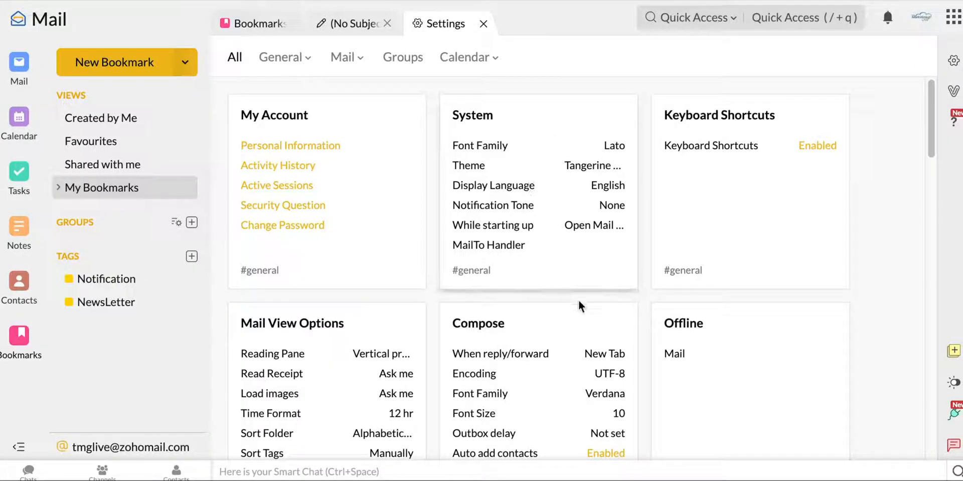
scroll("down", 3)
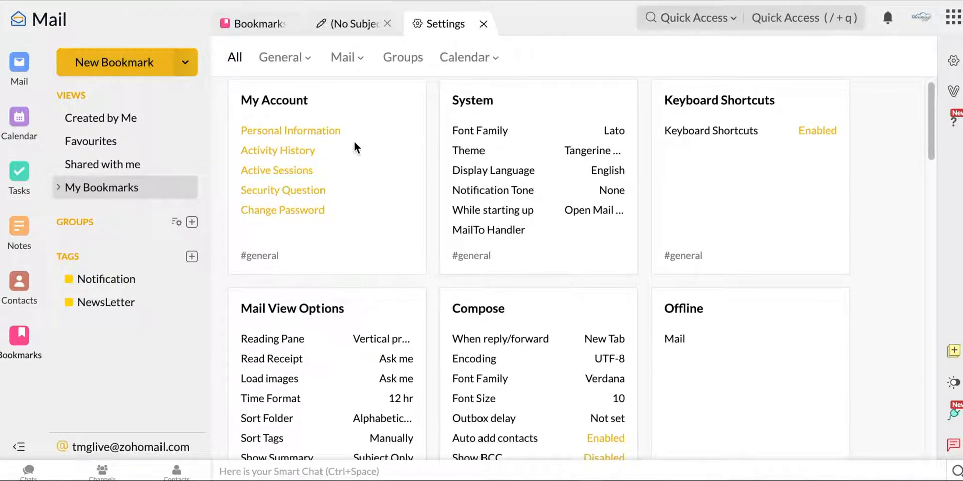
mouse_move(316, 150)
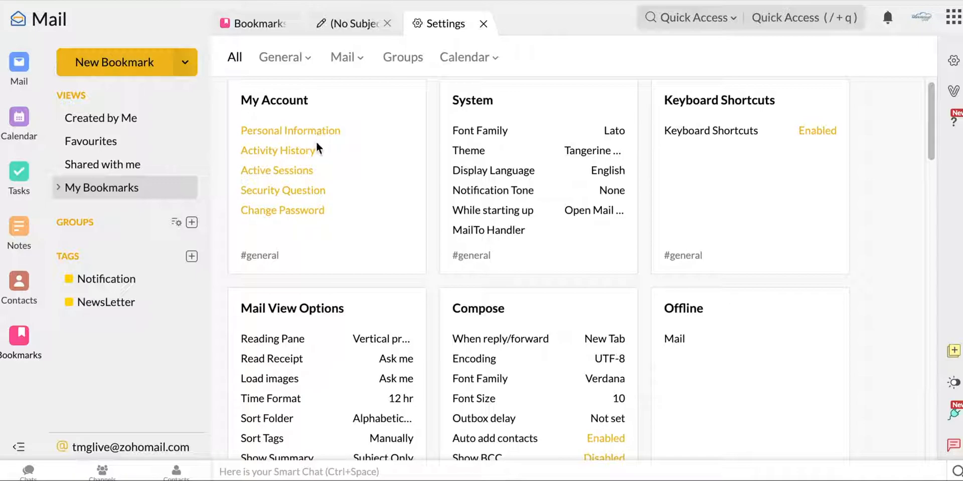
mouse_move(336, 212)
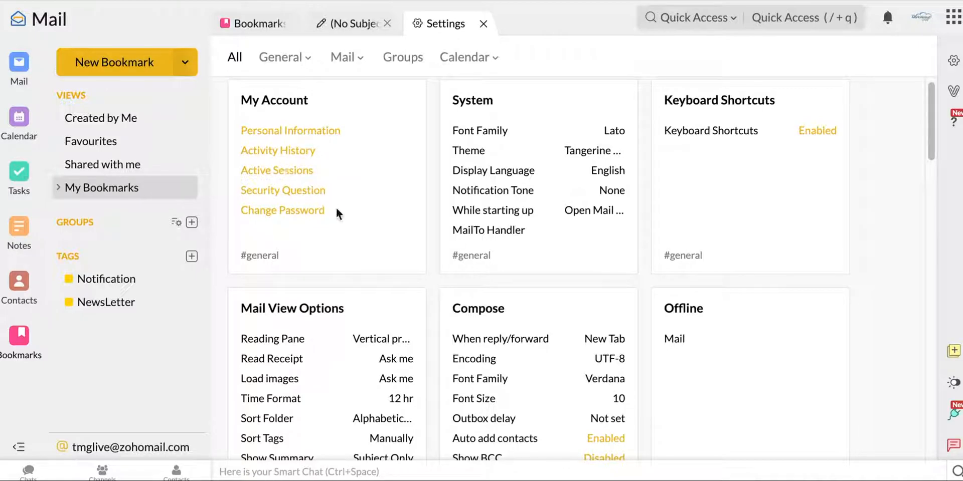
mouse_move(300, 239)
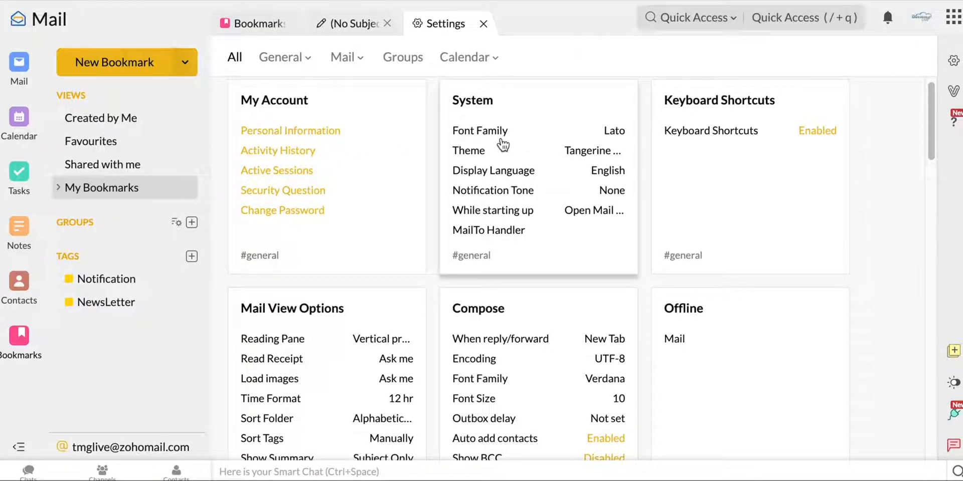
Review System settings (English, Lato font, Tangerine Yellow theme, no notification tone) and return to the overview.
left_click(472, 100)
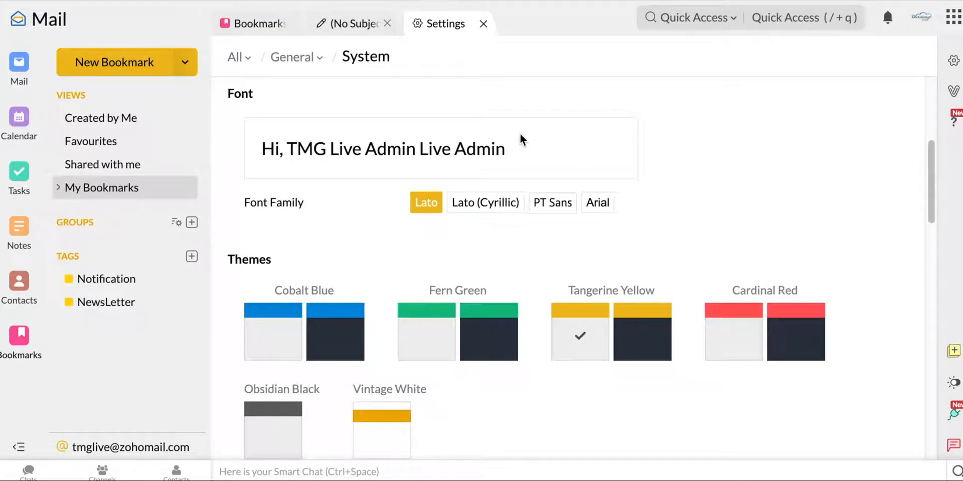
scroll("down", 3)
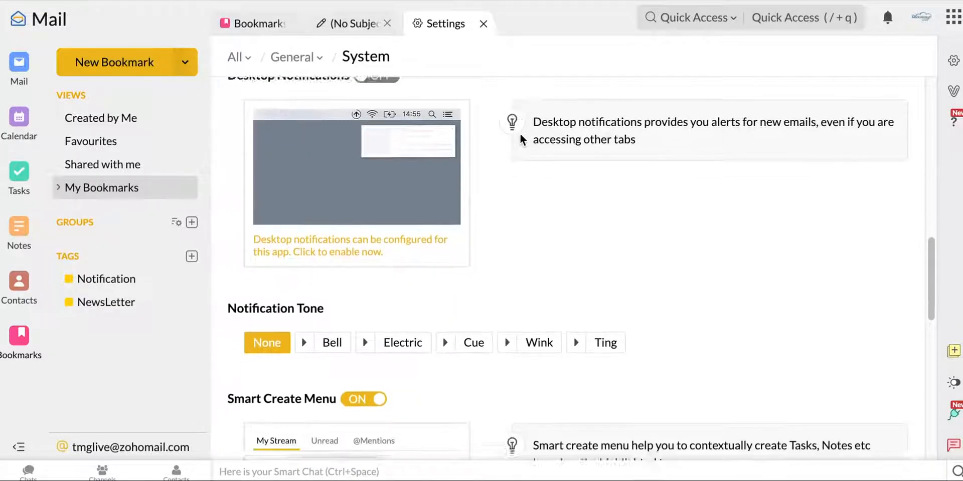
scroll("down", 3)
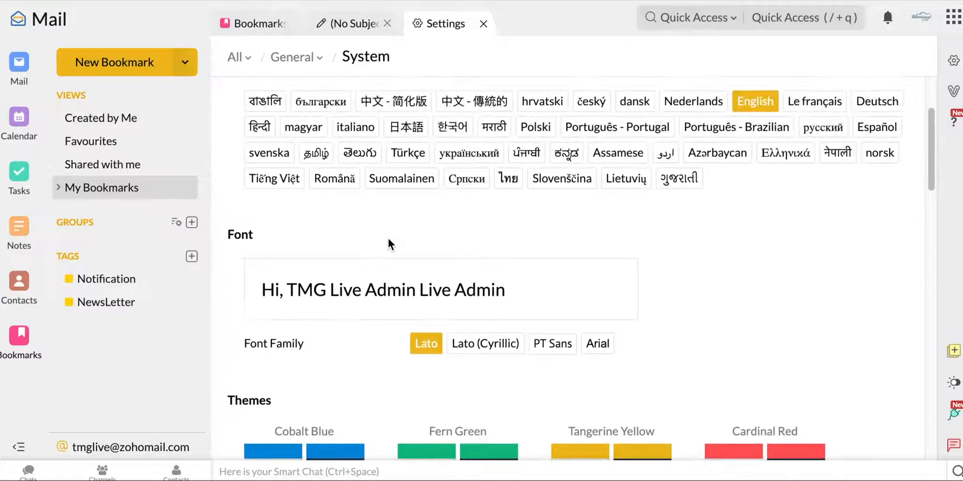
mouse_move(465, 219)
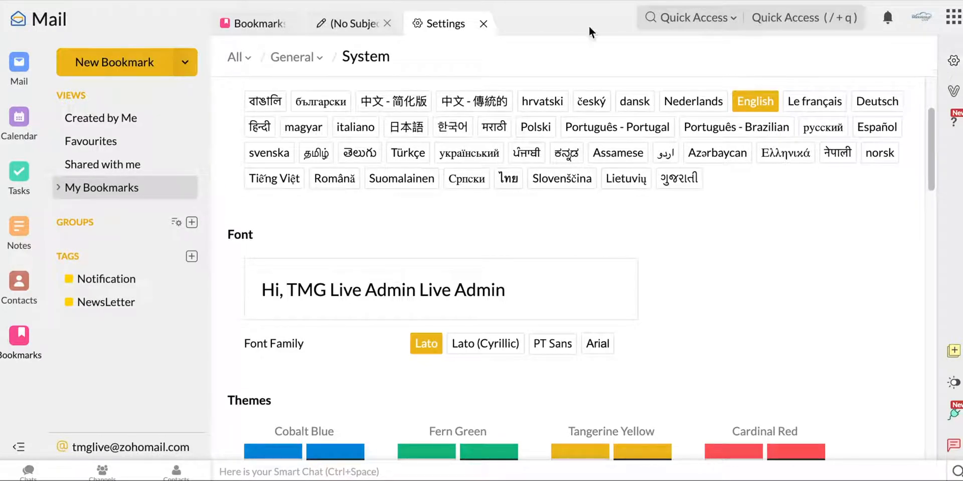
scroll("down", 3)
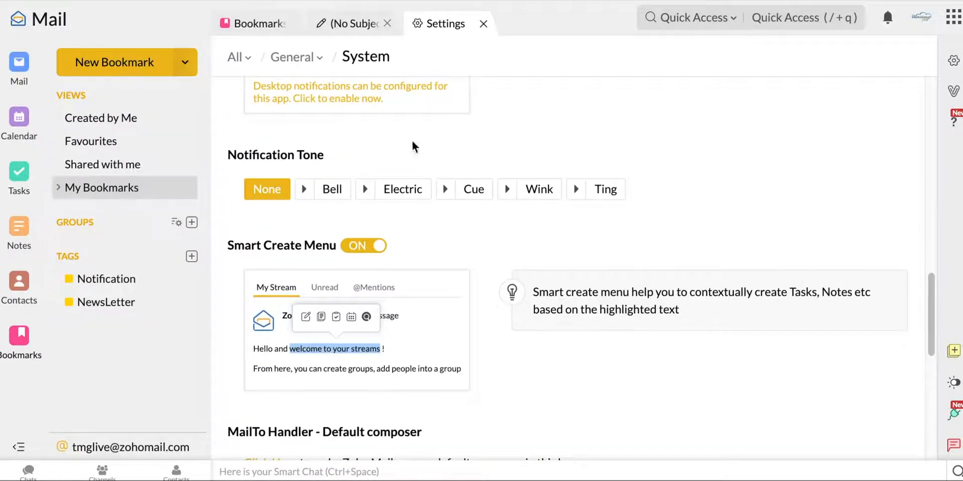
left_click(235, 56)
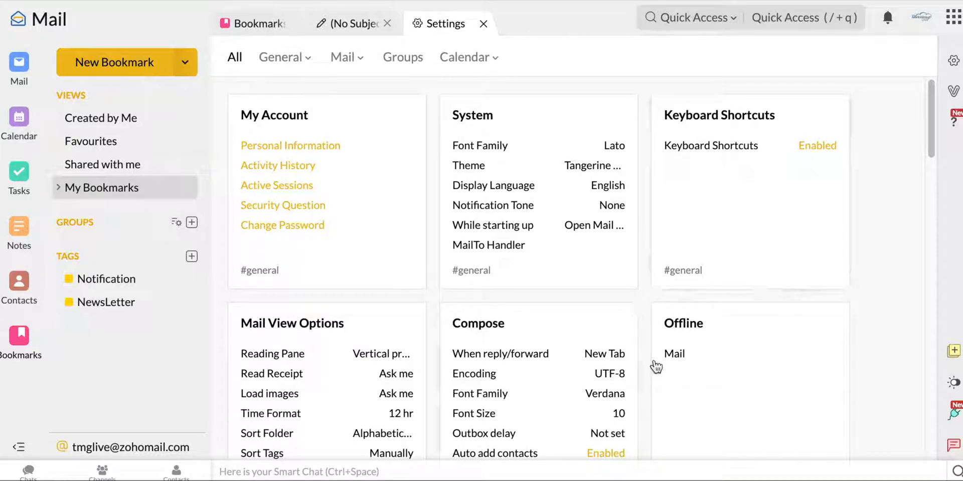
scroll("down", 3)
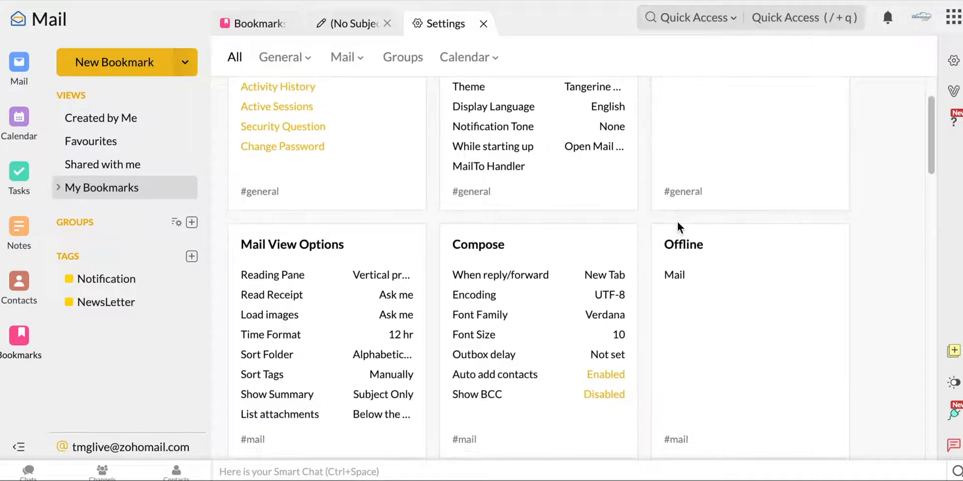
scroll("down", 3)
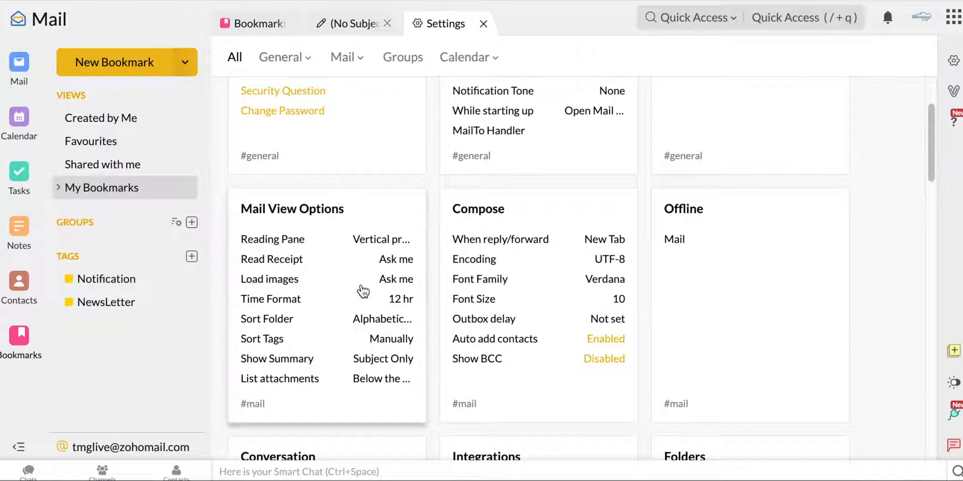
scroll("down", 3)
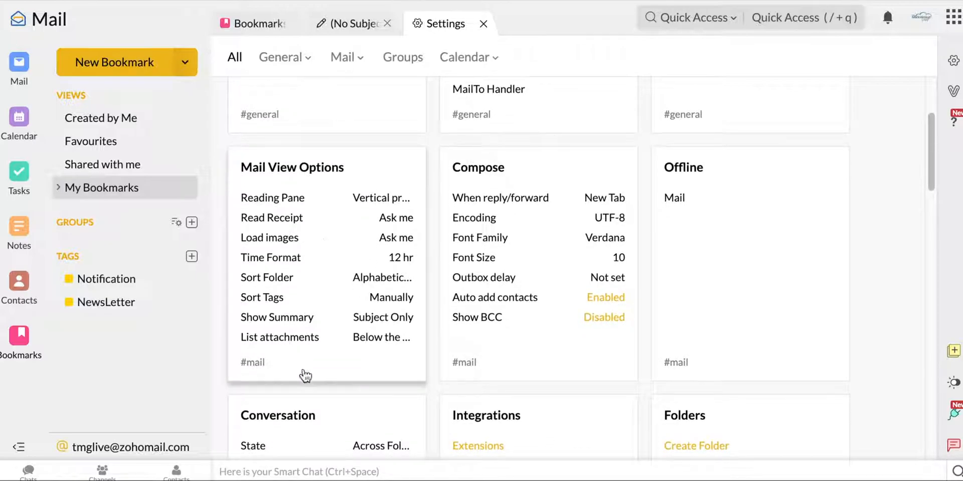
mouse_move(358, 343)
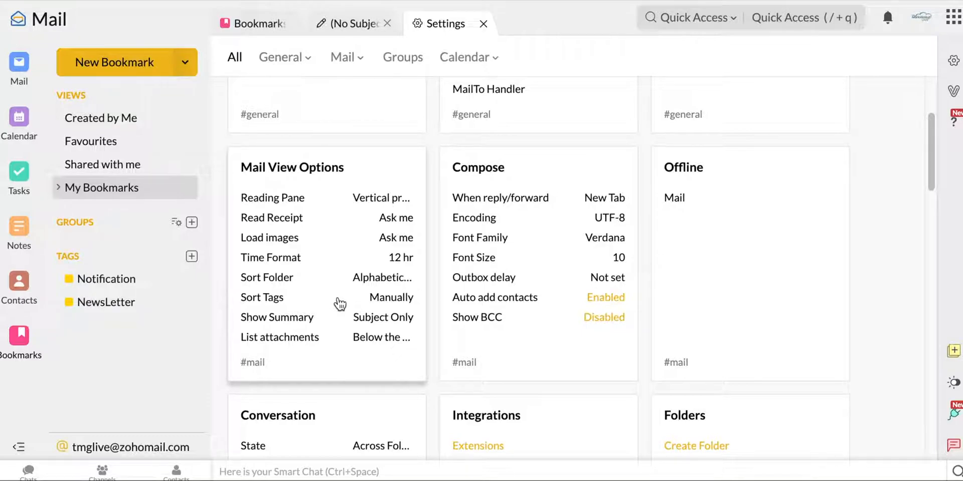
mouse_move(337, 278)
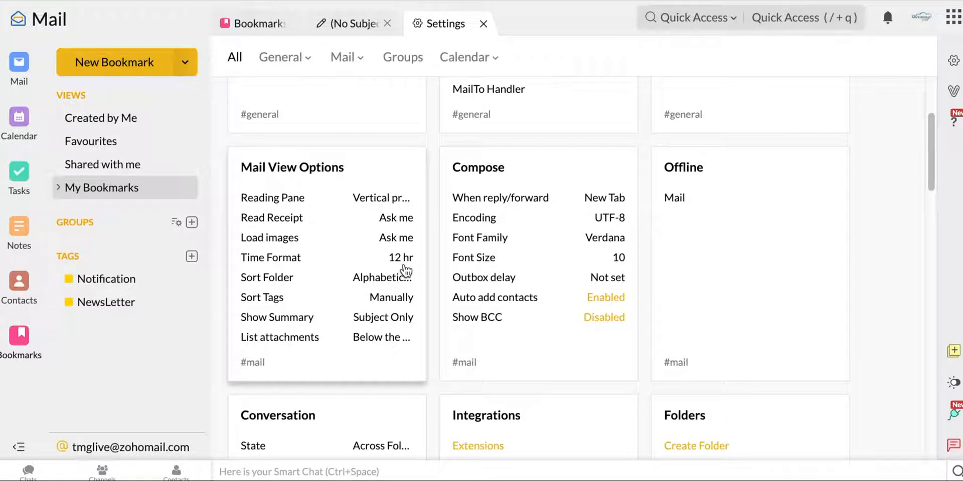
mouse_move(376, 228)
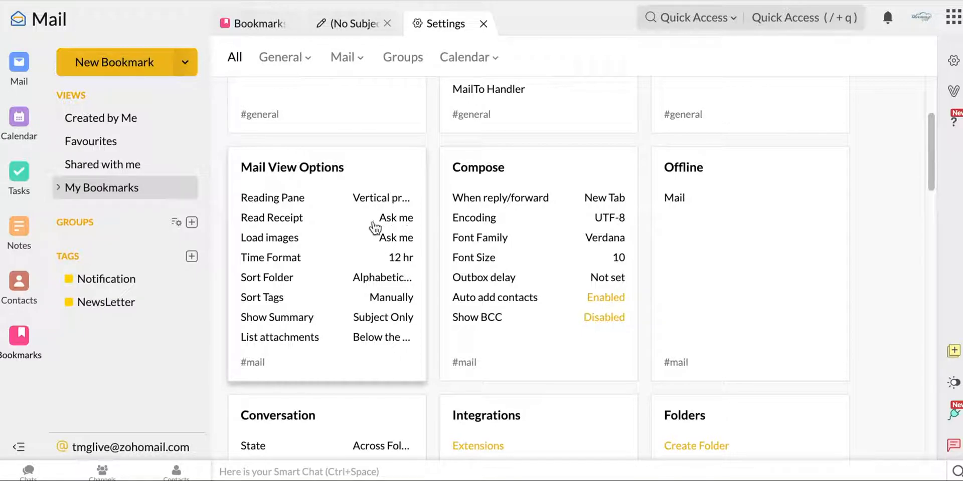
mouse_move(424, 234)
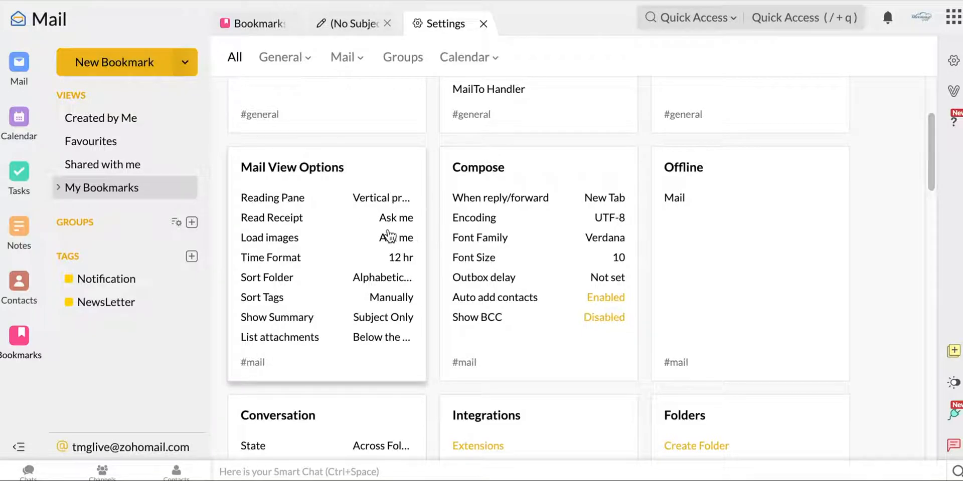
mouse_move(437, 243)
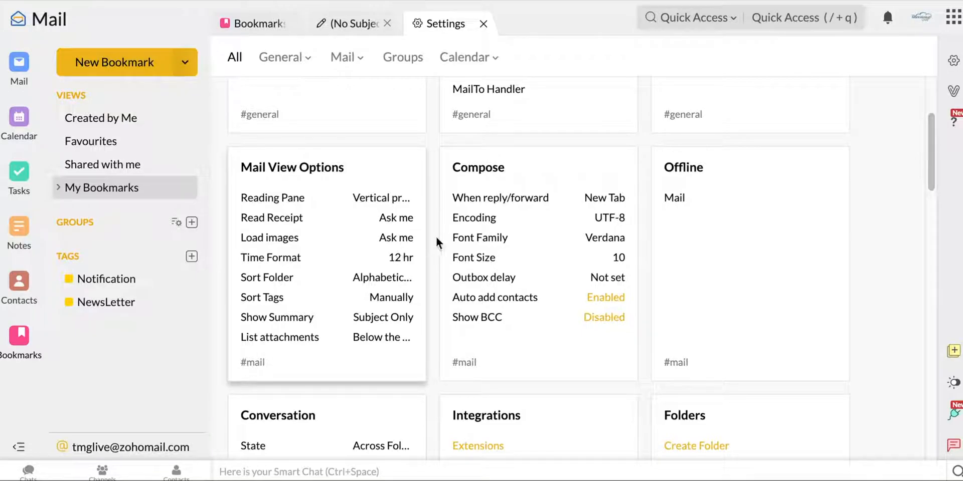
scroll("down", 3)
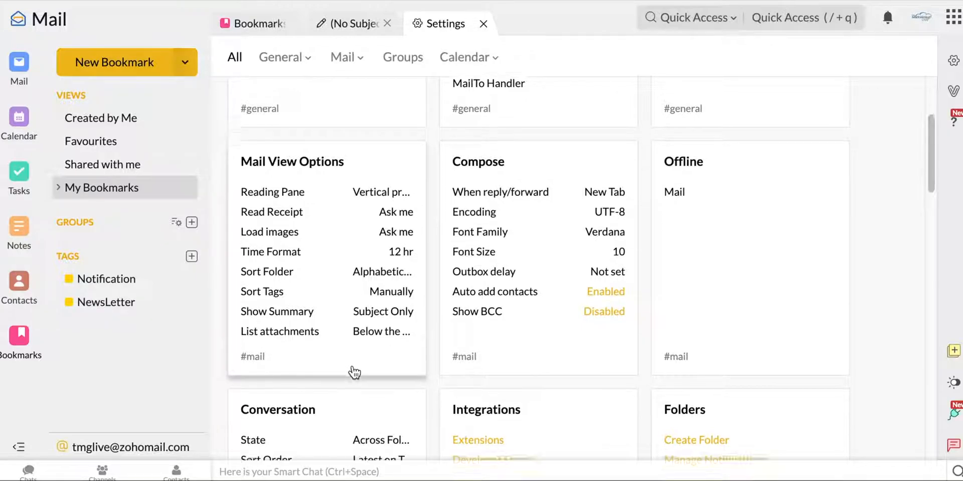
scroll("down", 3)
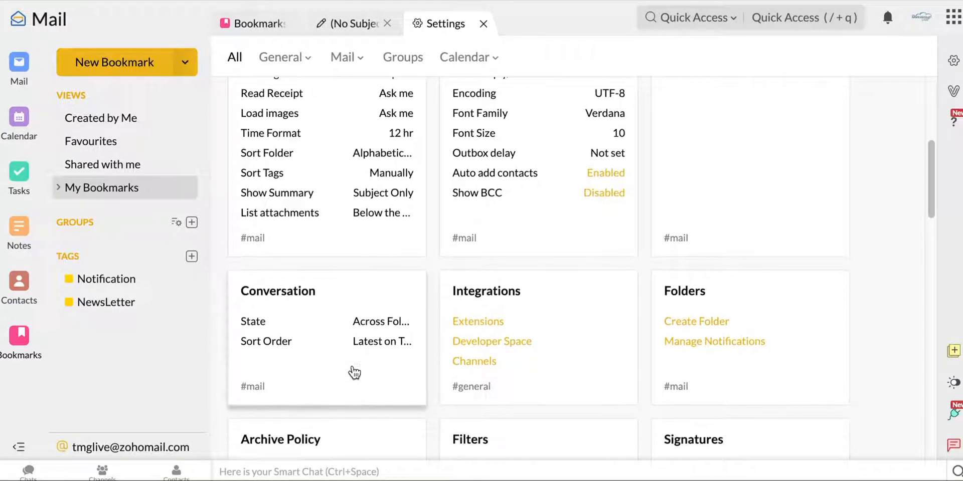
scroll("down", 3)
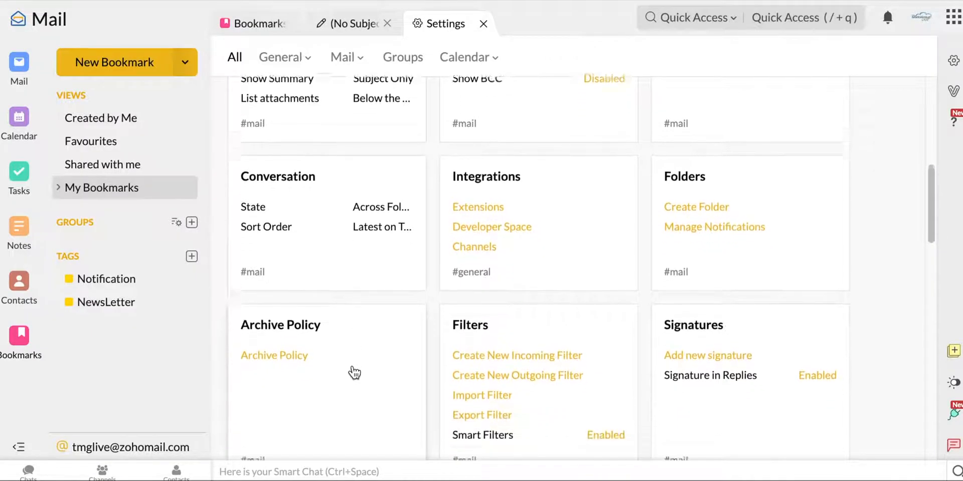
scroll("down", 3)
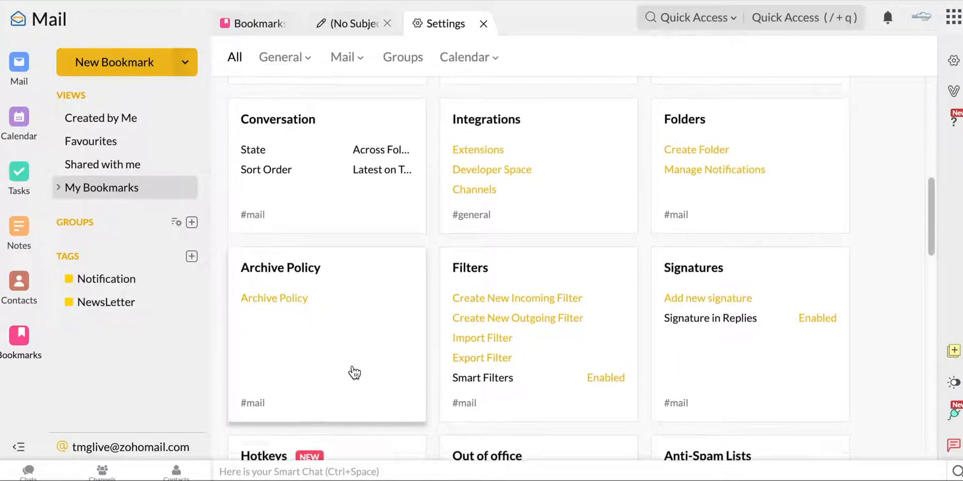
scroll("down", 3)
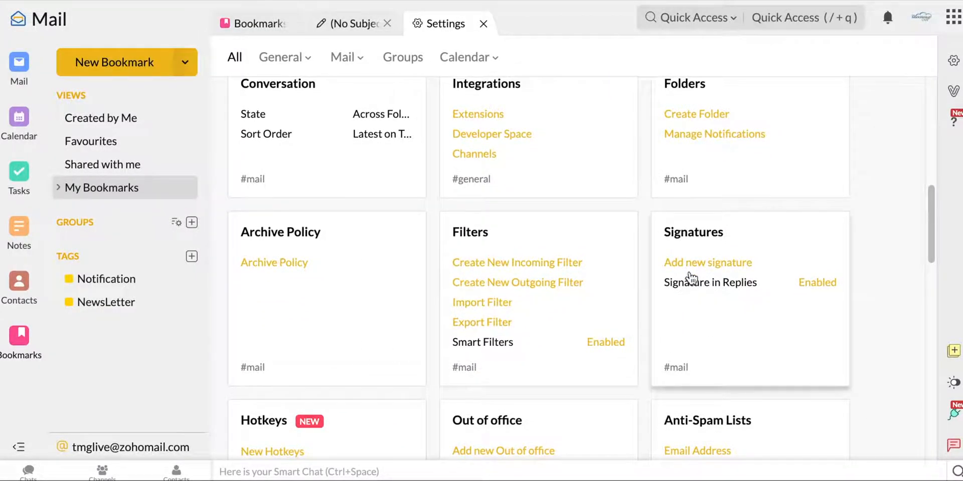
scroll("down", 3)
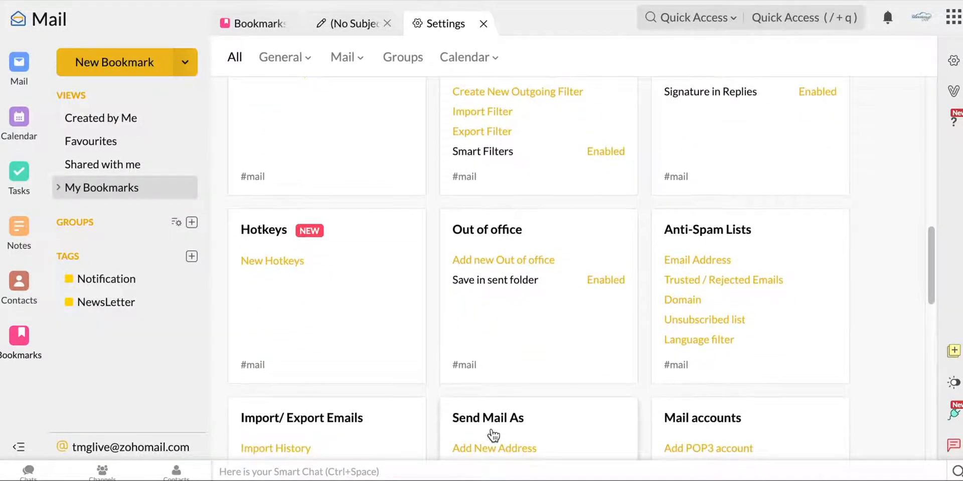
scroll("down", 3)
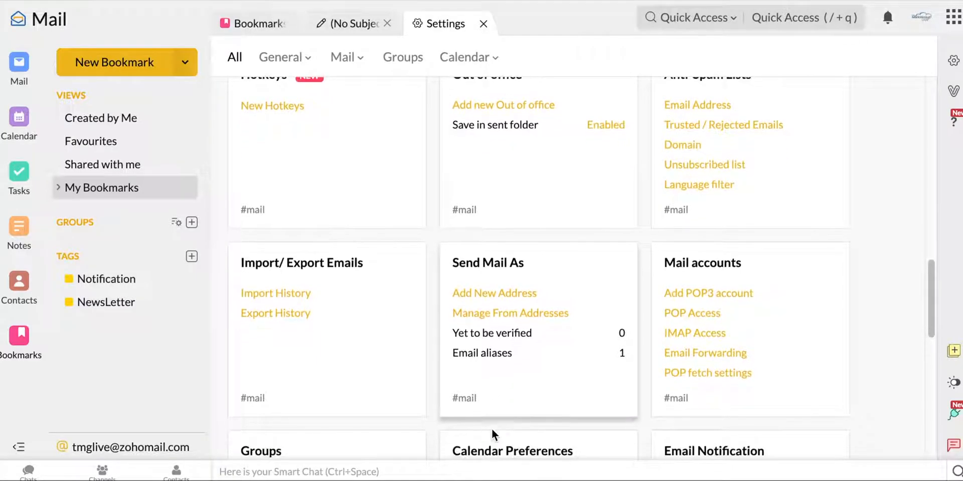
scroll("down", 3)
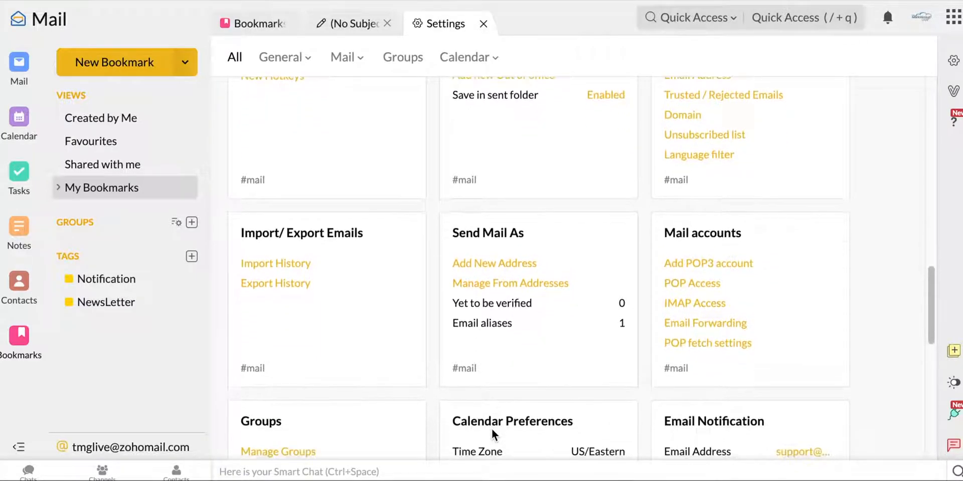
scroll("down", 3)
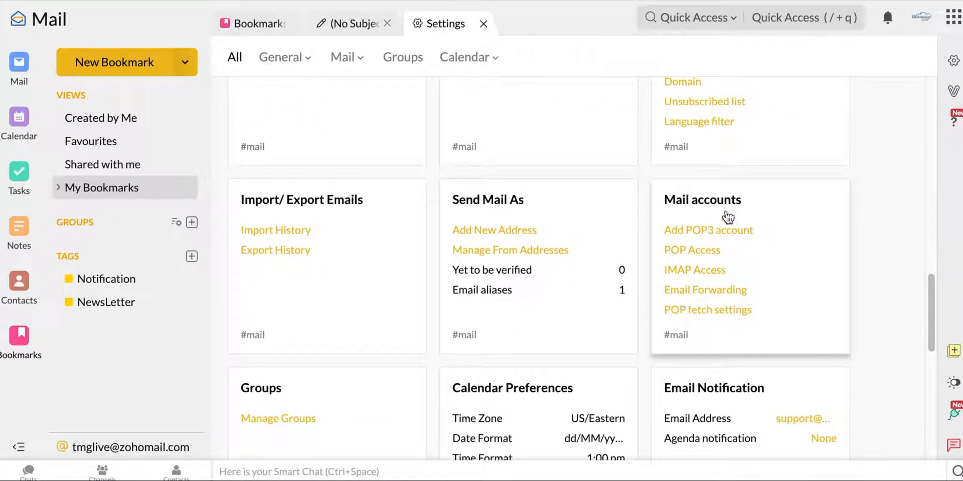
mouse_move(694, 269)
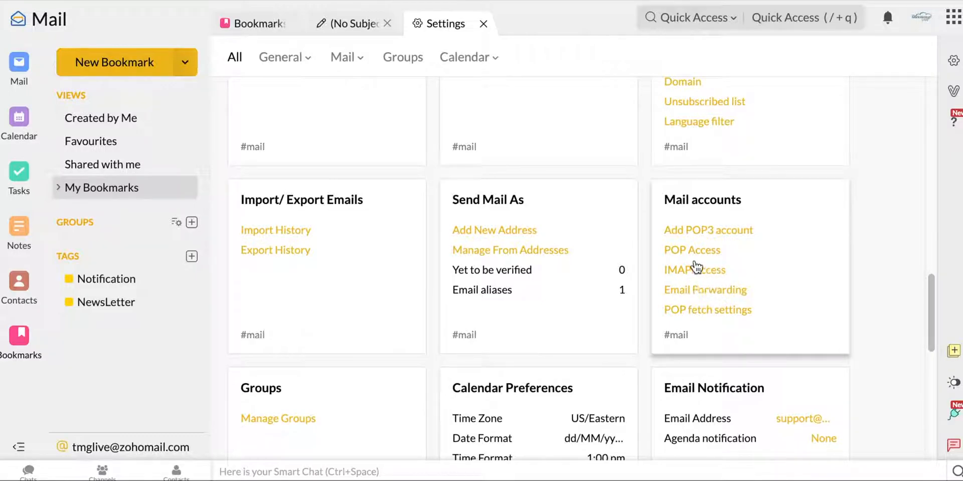
mouse_move(646, 284)
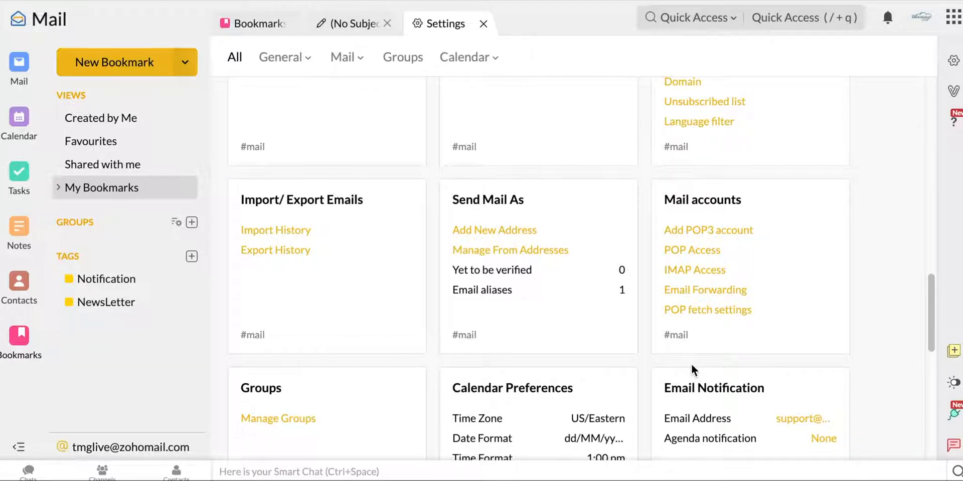
scroll("down", 3)
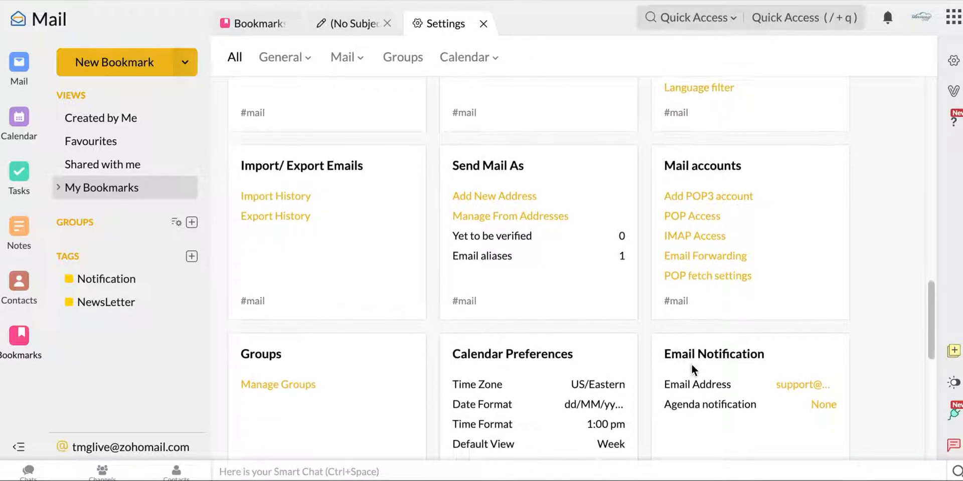
scroll("down", 3)
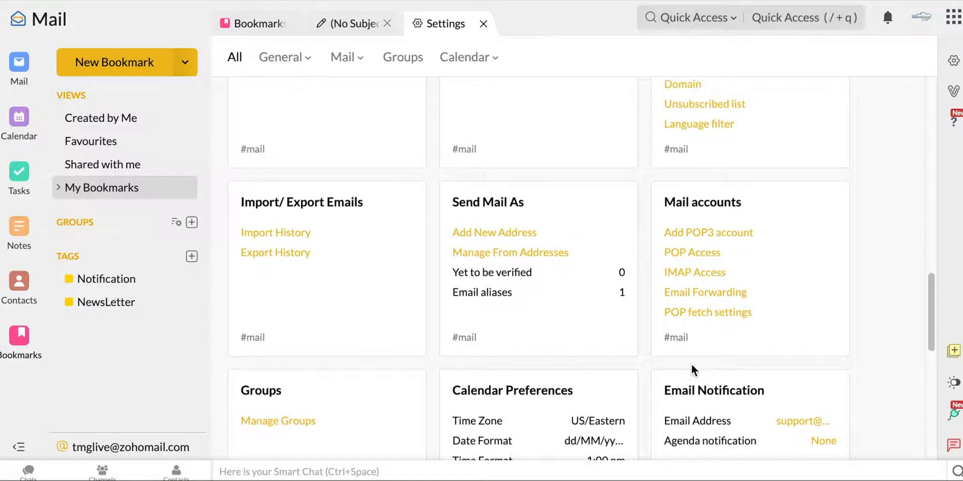
mouse_move(694, 332)
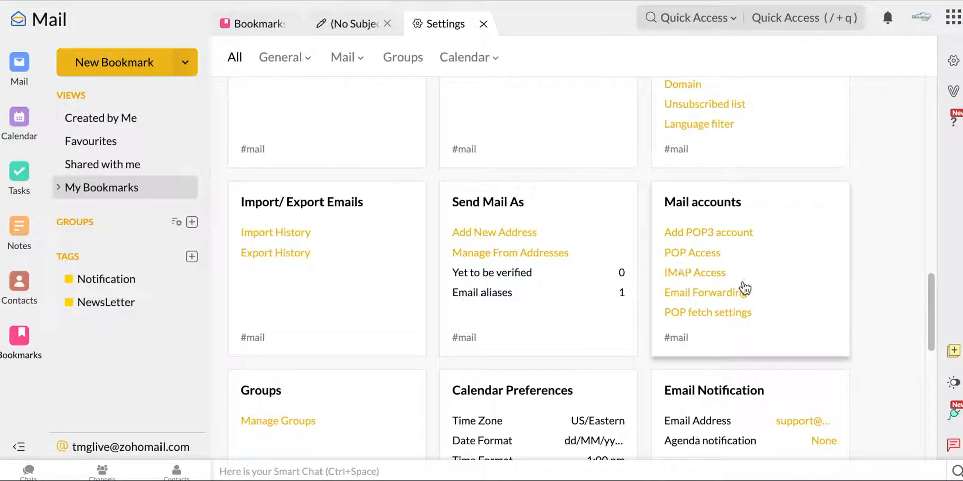
scroll("down", 3)
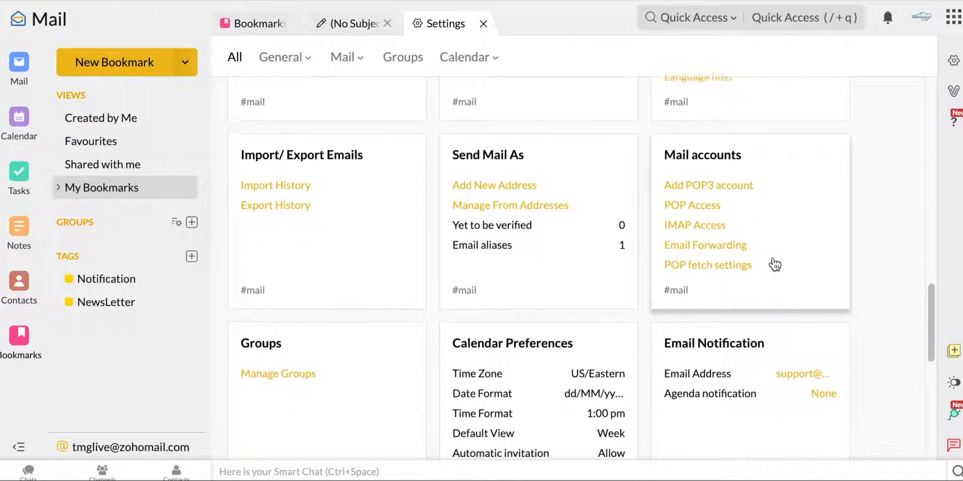
scroll("down", 3)
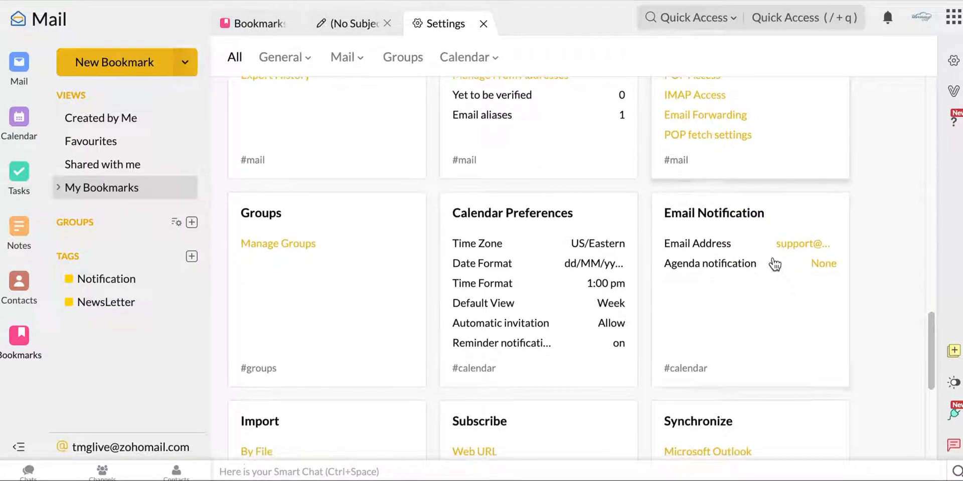
scroll("down", 3)
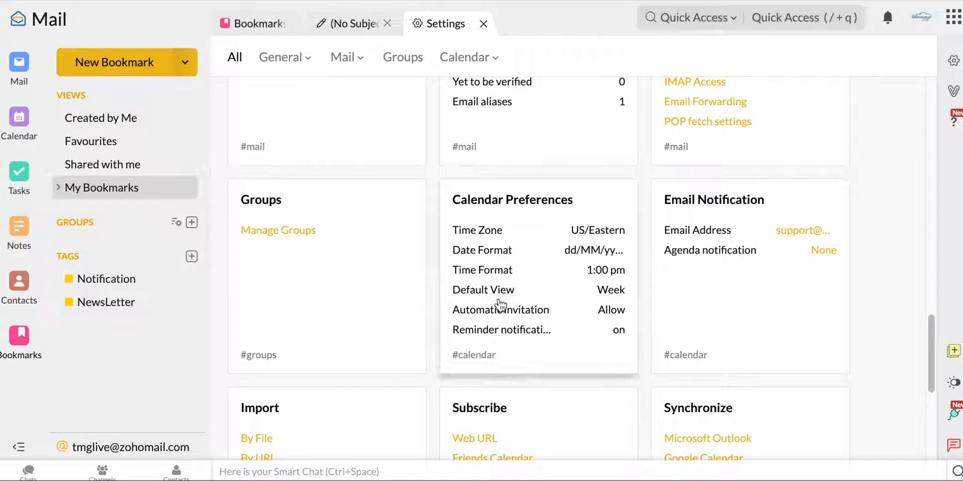
scroll("down", 3)
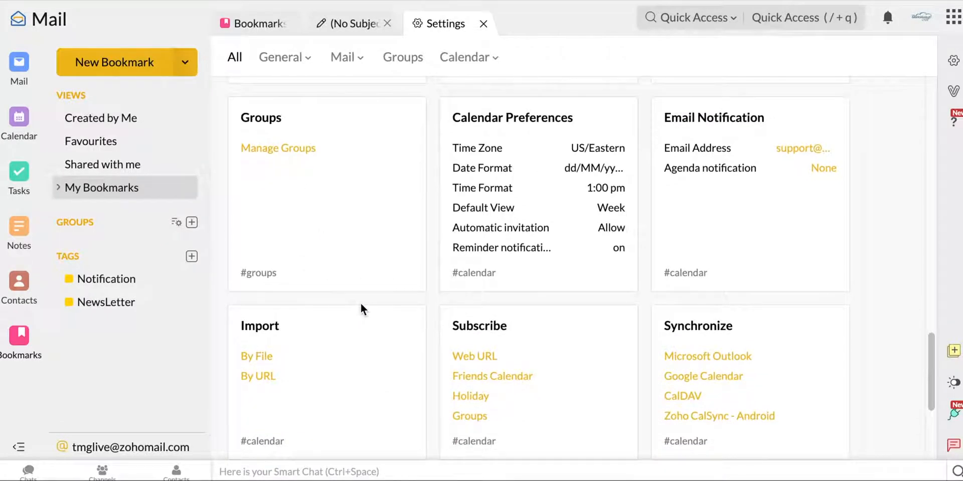
scroll("down", 3)
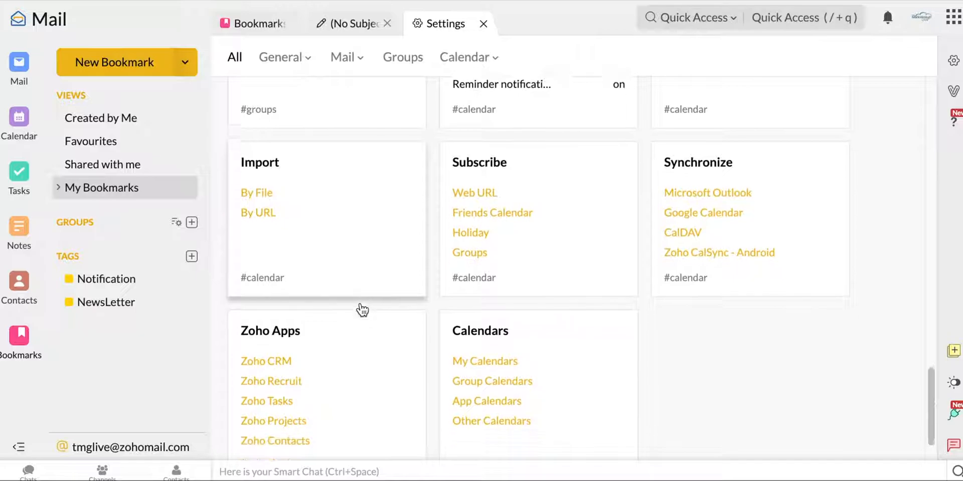
scroll("down", 3)
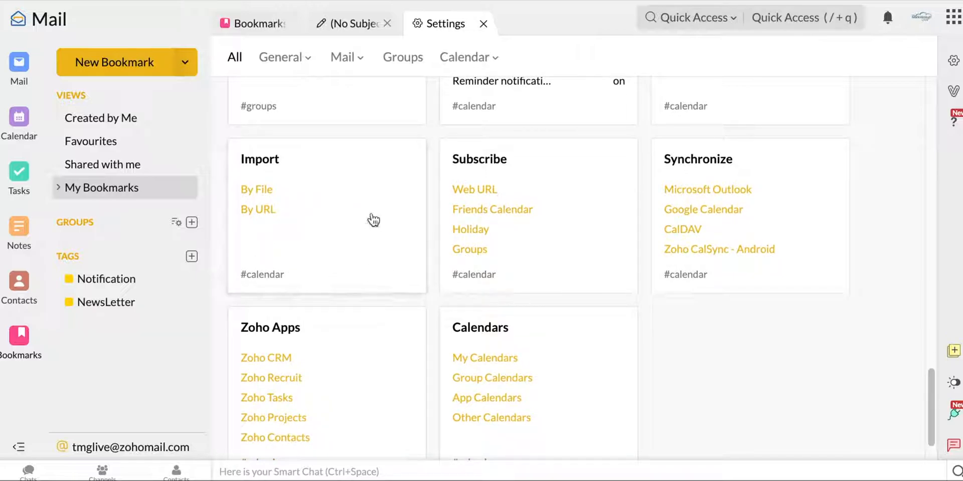
scroll("down", 3)
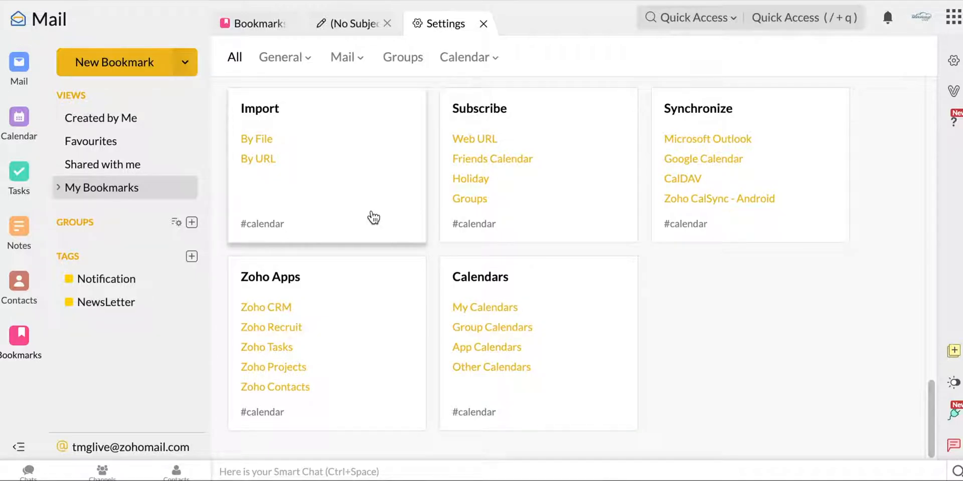
left_click(280, 57)
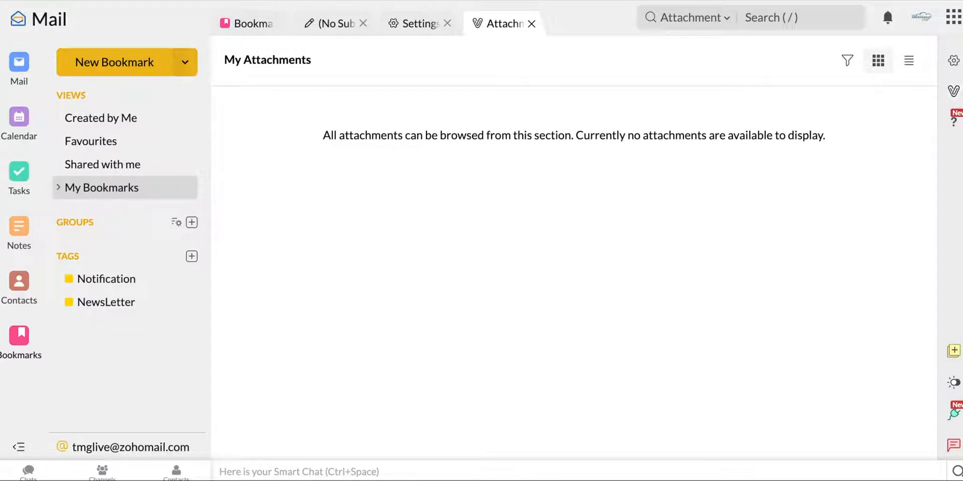
mouse_move(636, 328)
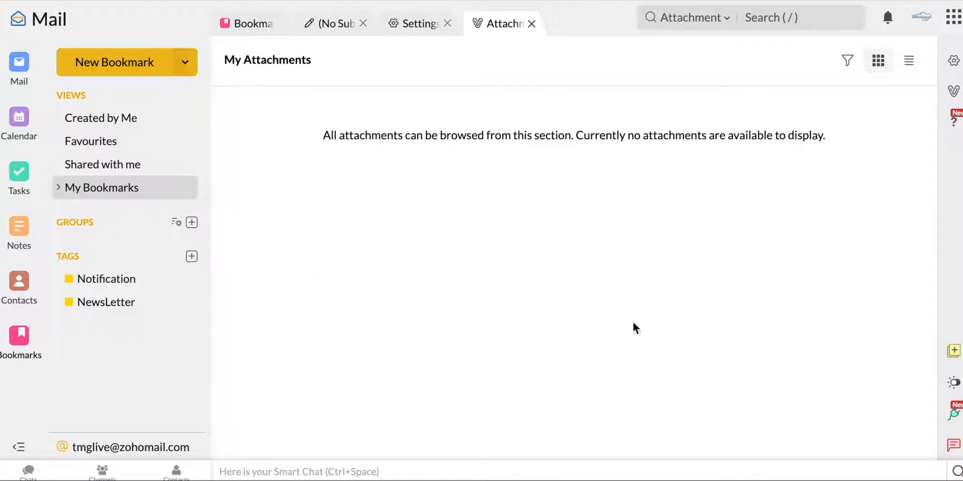
mouse_move(721, 257)
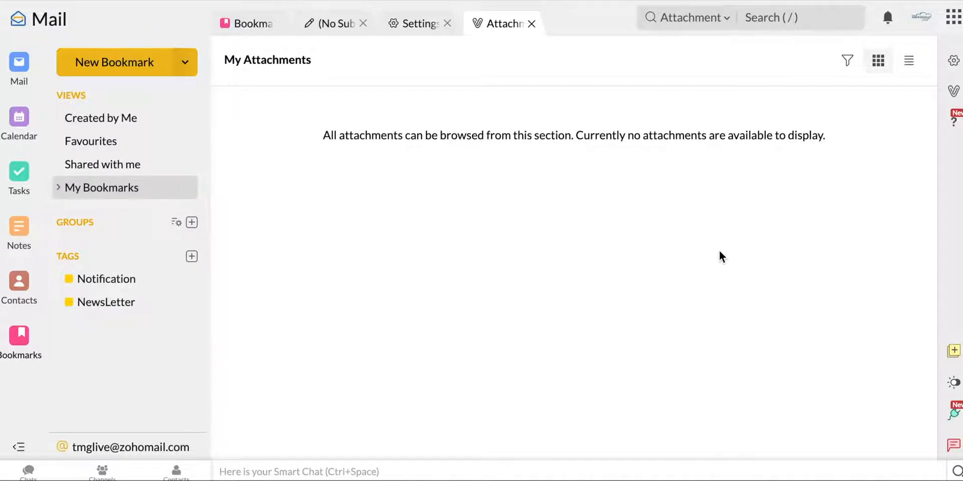
mouse_move(928, 144)
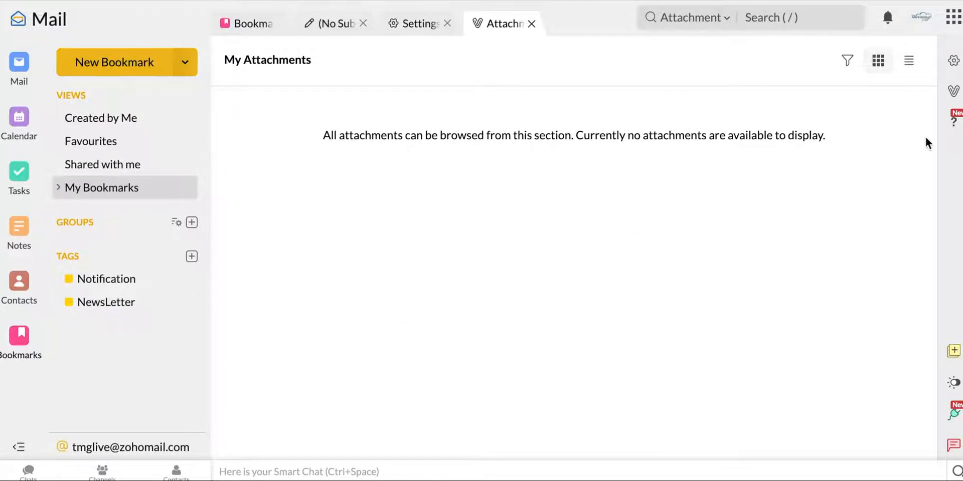
mouse_move(912, 162)
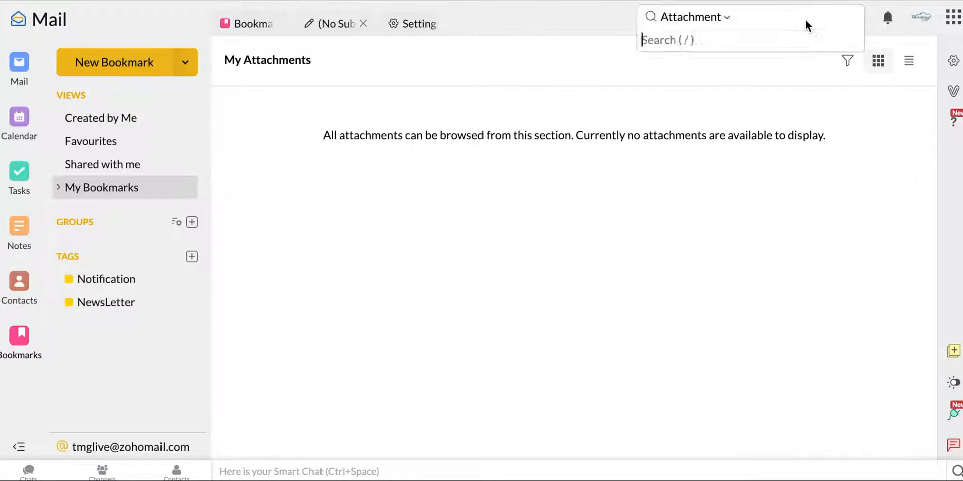
Show My Attachments in a new tab and bring up the help and resources menu.
left_click(667, 40)
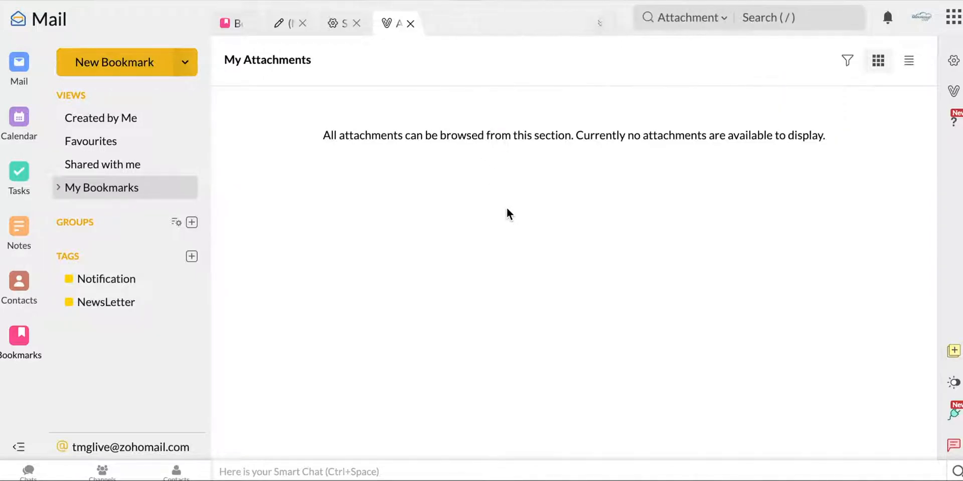
left_click(953, 121)
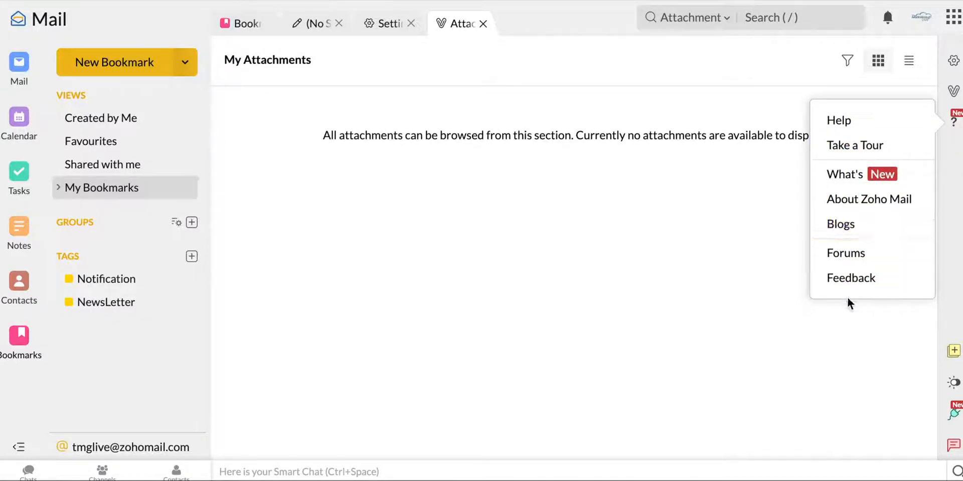
mouse_move(920, 120)
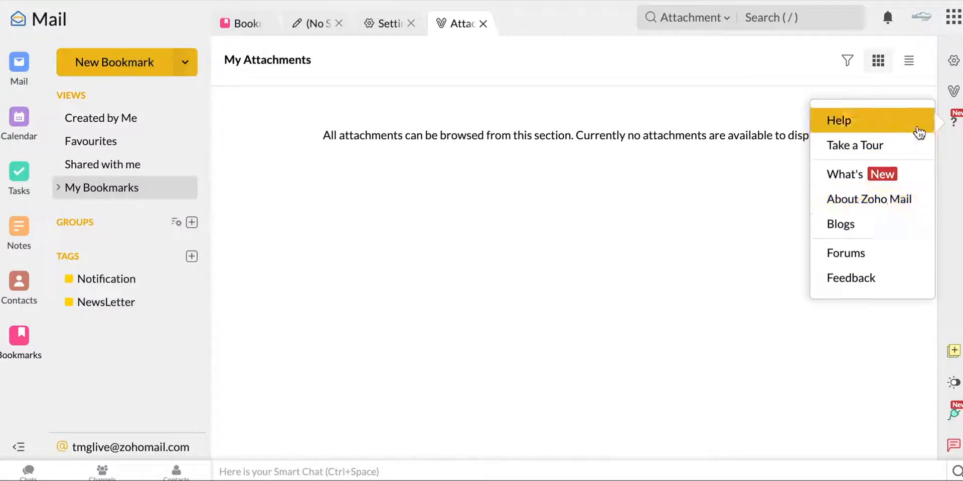
mouse_move(857, 253)
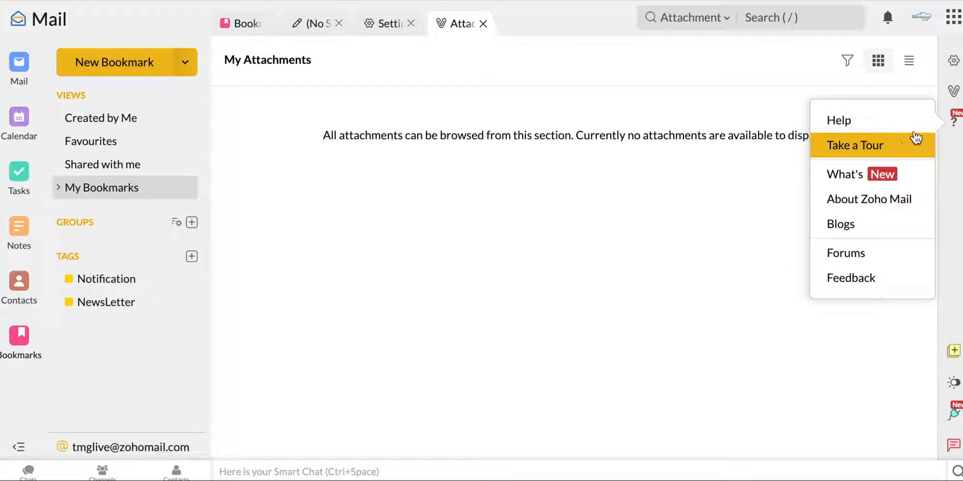
mouse_move(874, 316)
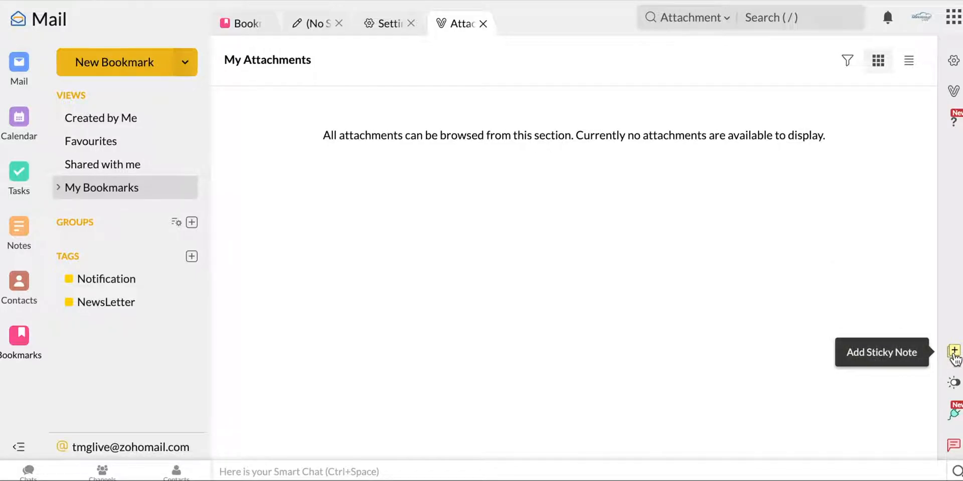
left_click(953, 352)
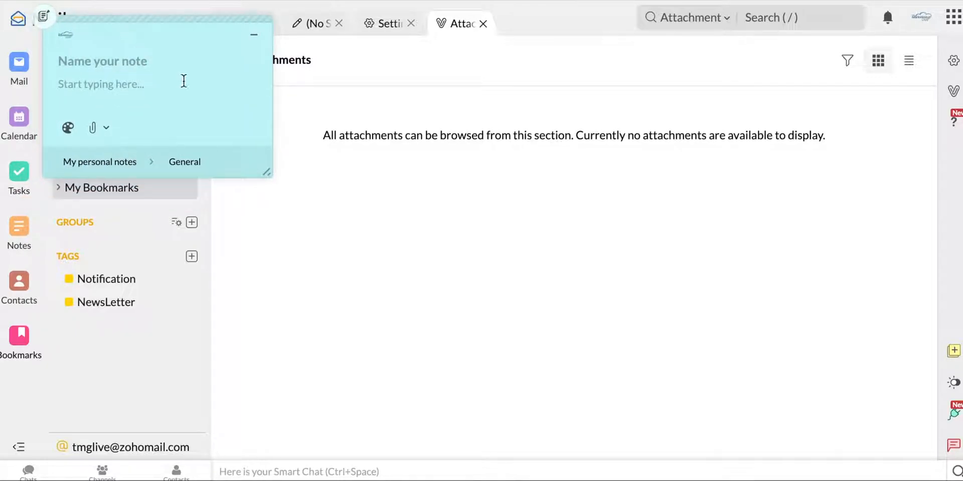
mouse_move(201, 67)
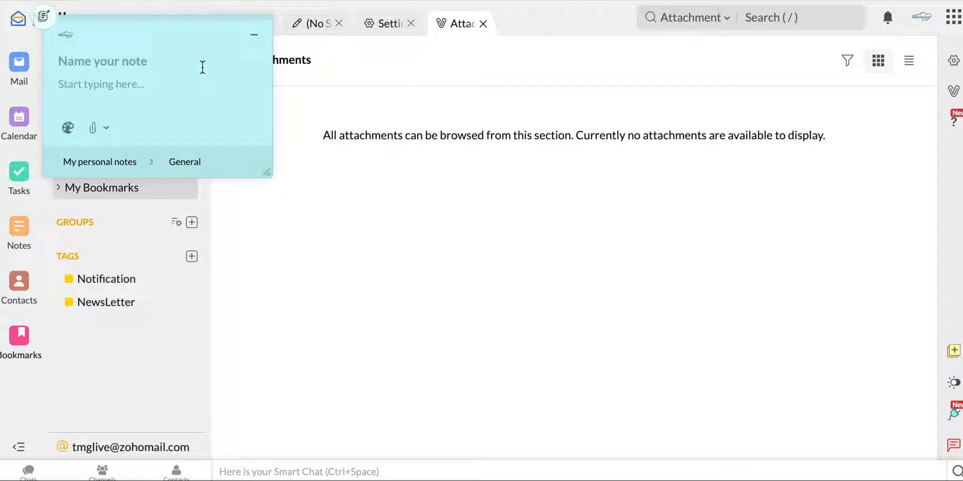
mouse_move(206, 47)
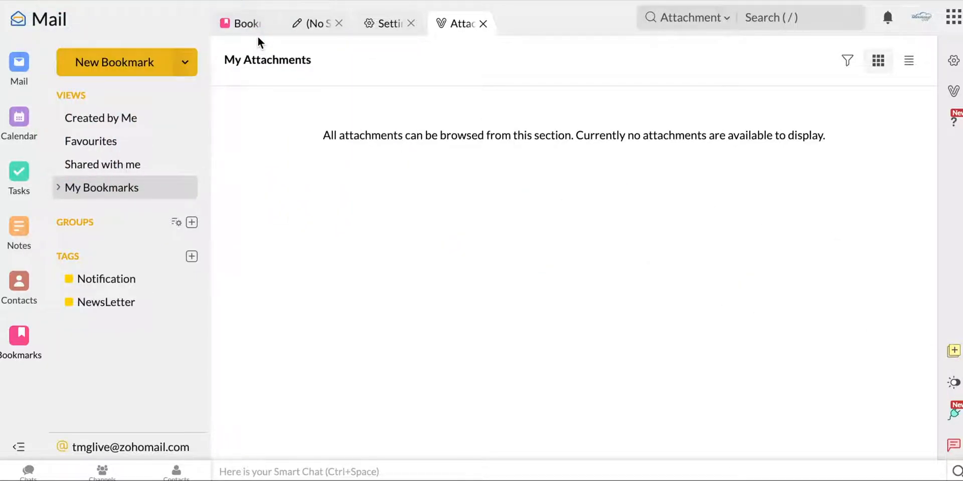
mouse_move(953, 388)
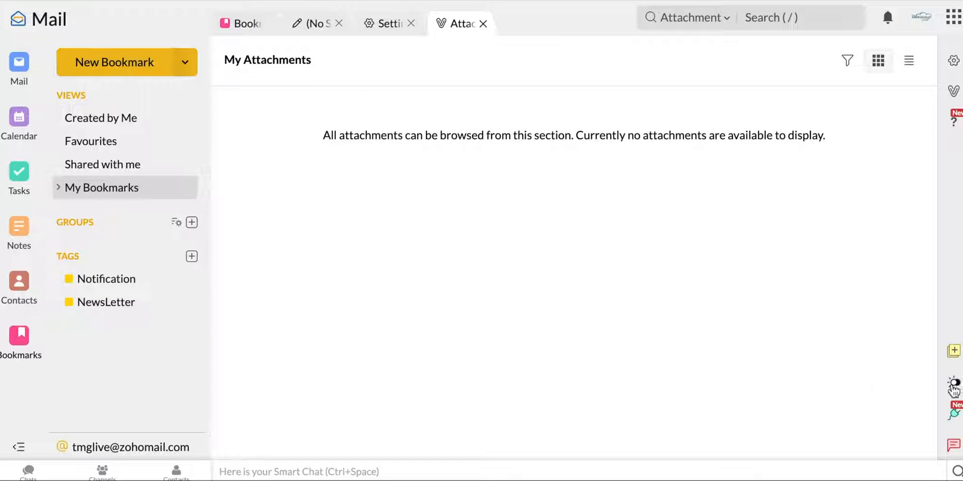
Switch the interface to dark mode and start the widgets introduction slideshow.
left_click(954, 384)
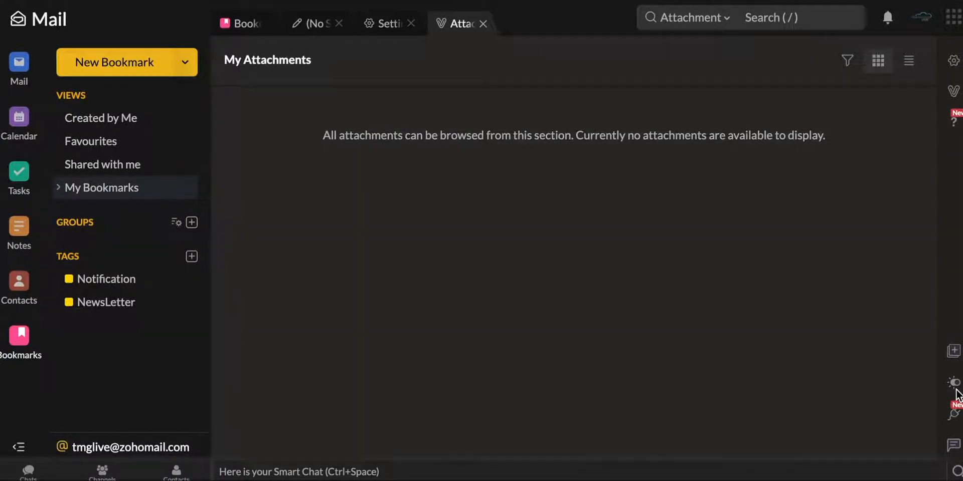
left_click(953, 382)
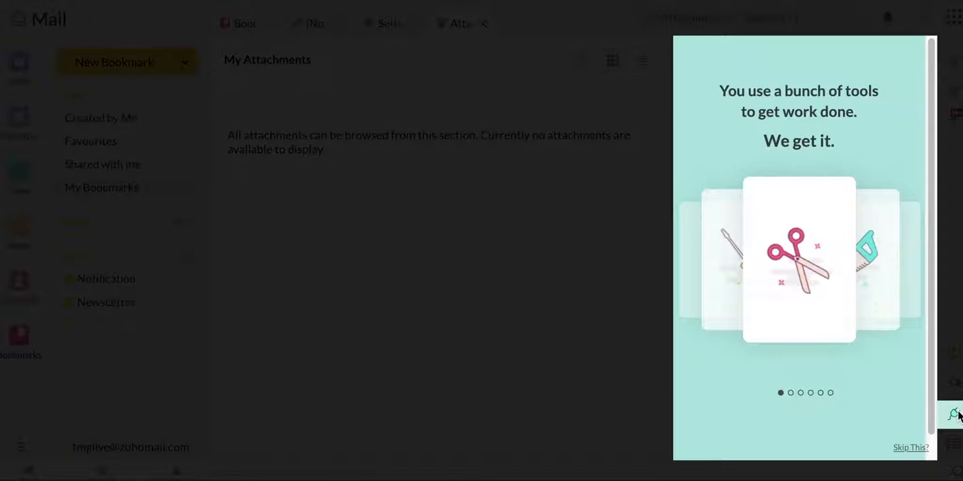
mouse_move(911, 260)
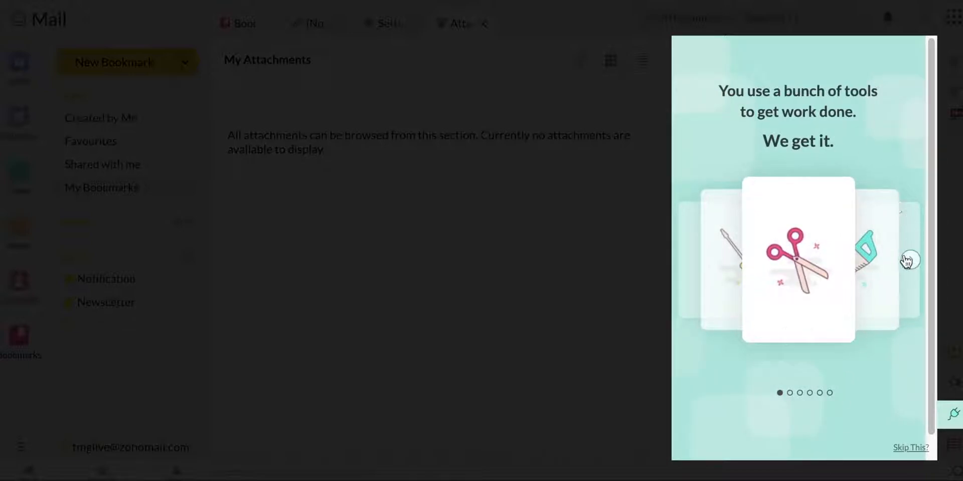
Advance through the widgets tour slides to the last one.
left_click(910, 260)
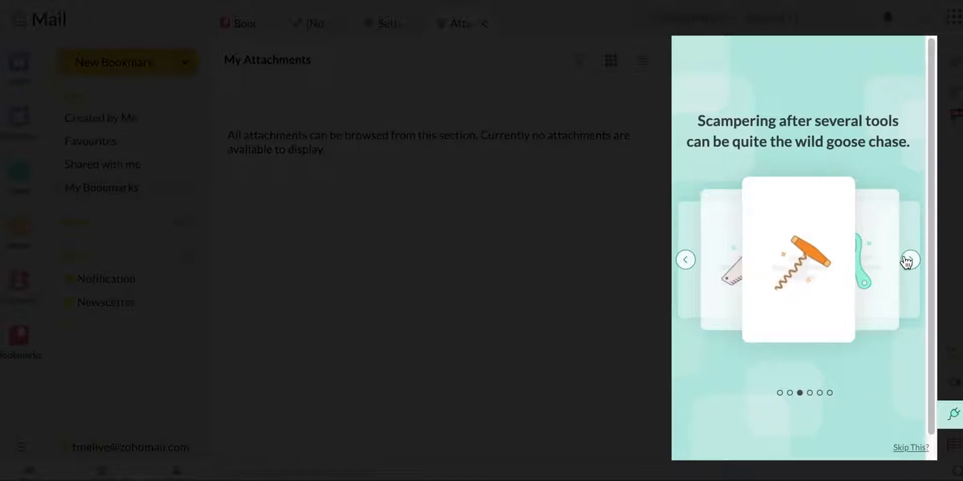
left_click(910, 258)
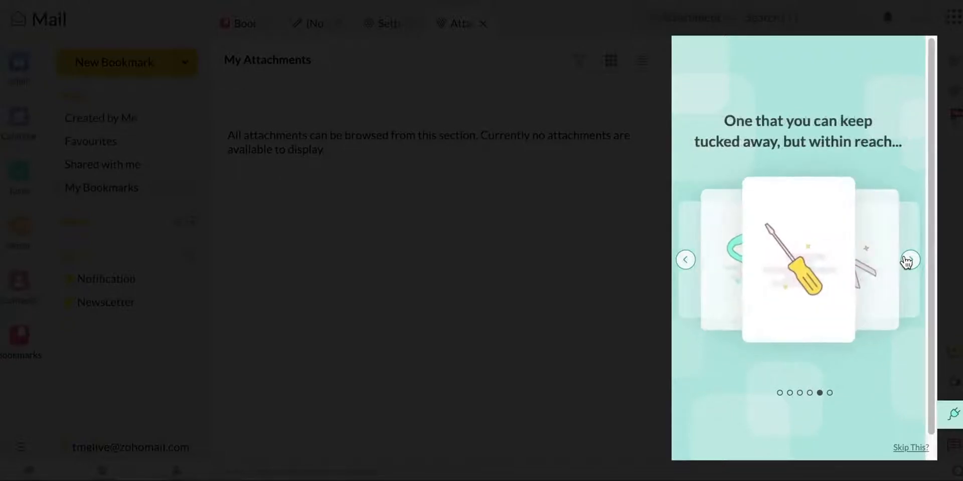
left_click(909, 258)
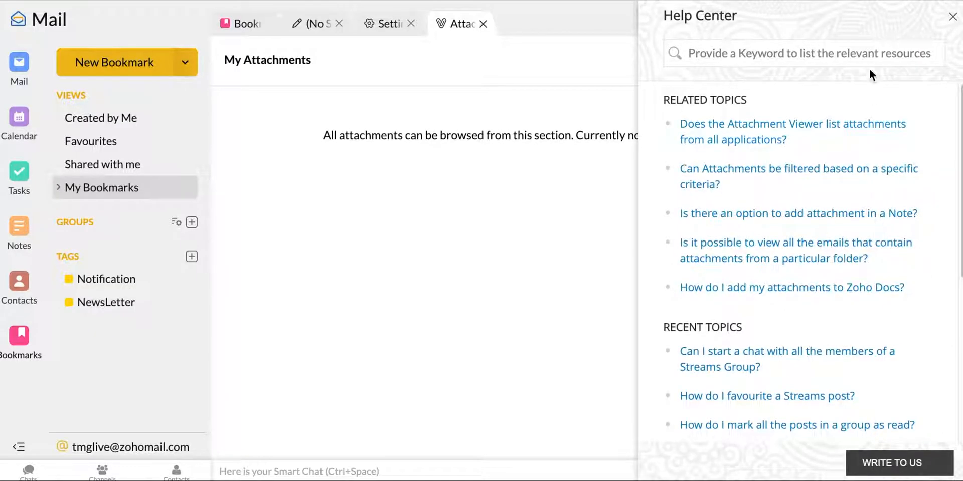
Close the Help Center panel, leaving the empty My Attachments page.
left_click(953, 16)
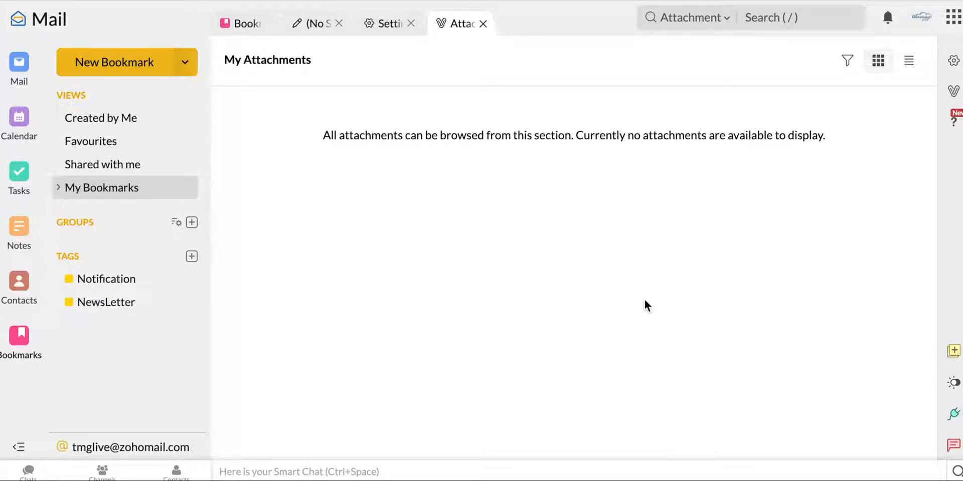
mouse_move(576, 332)
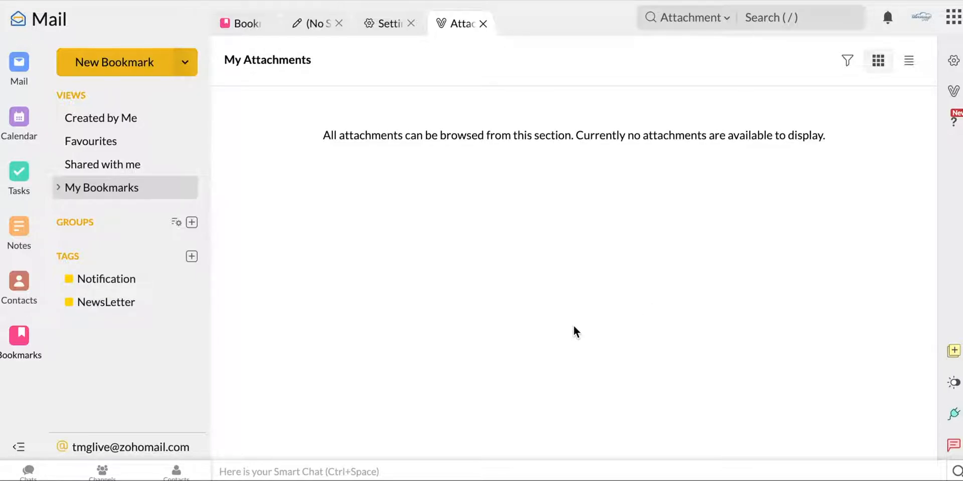
mouse_move(449, 267)
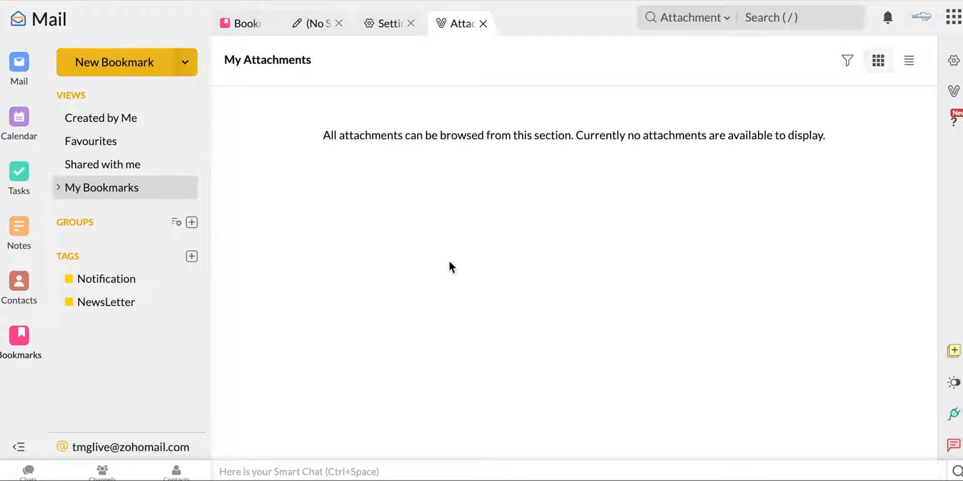
Return to the Mail tab listing all messages, including Welcome to Zoho Mail.
left_click(18, 64)
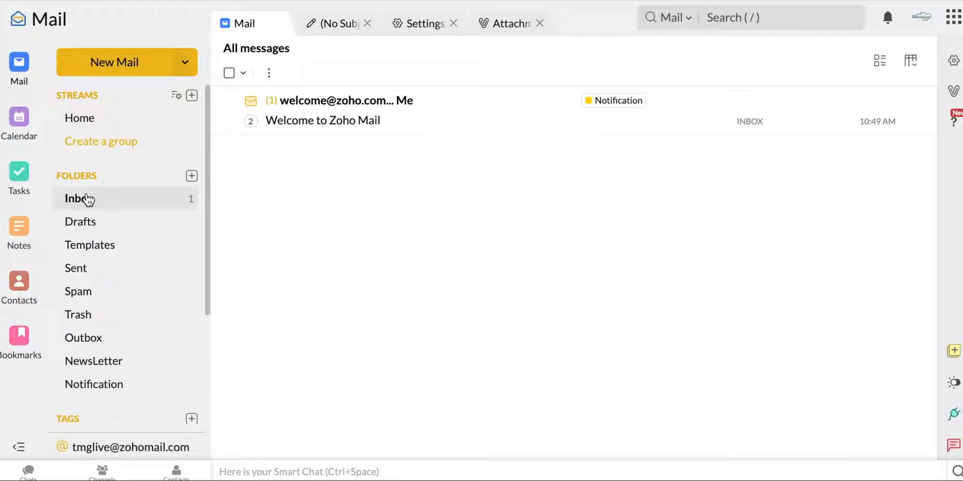
mouse_move(76, 268)
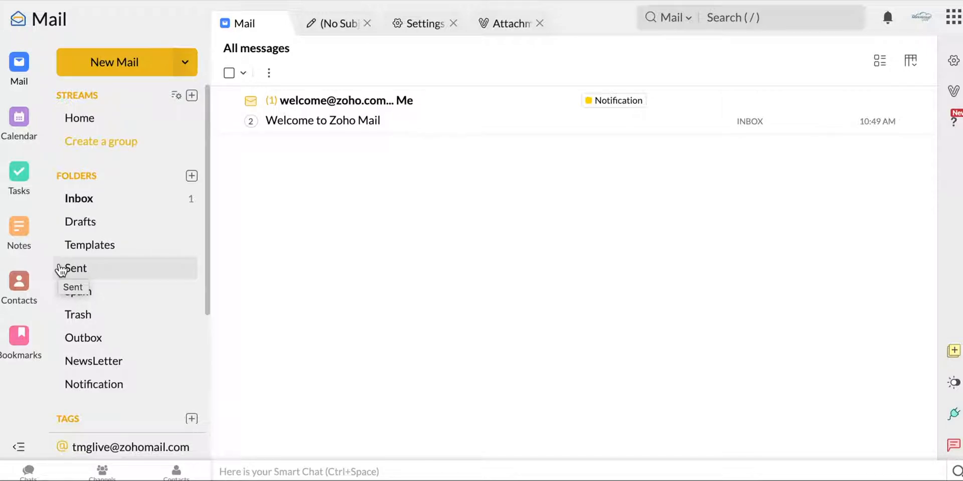
mouse_move(616, 302)
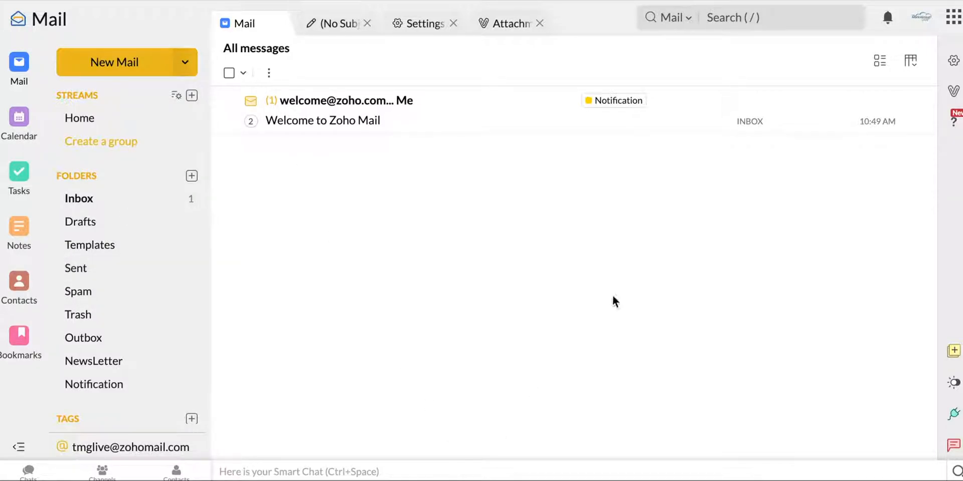
mouse_move(499, 396)
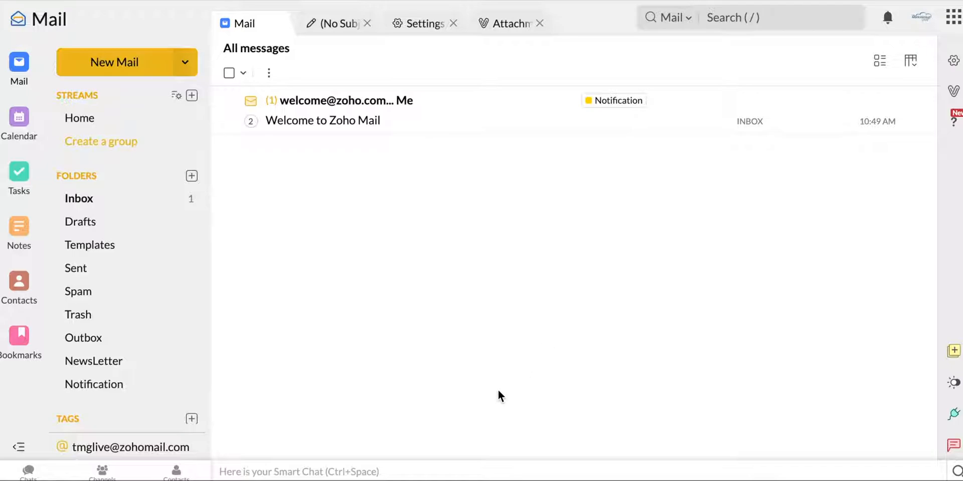